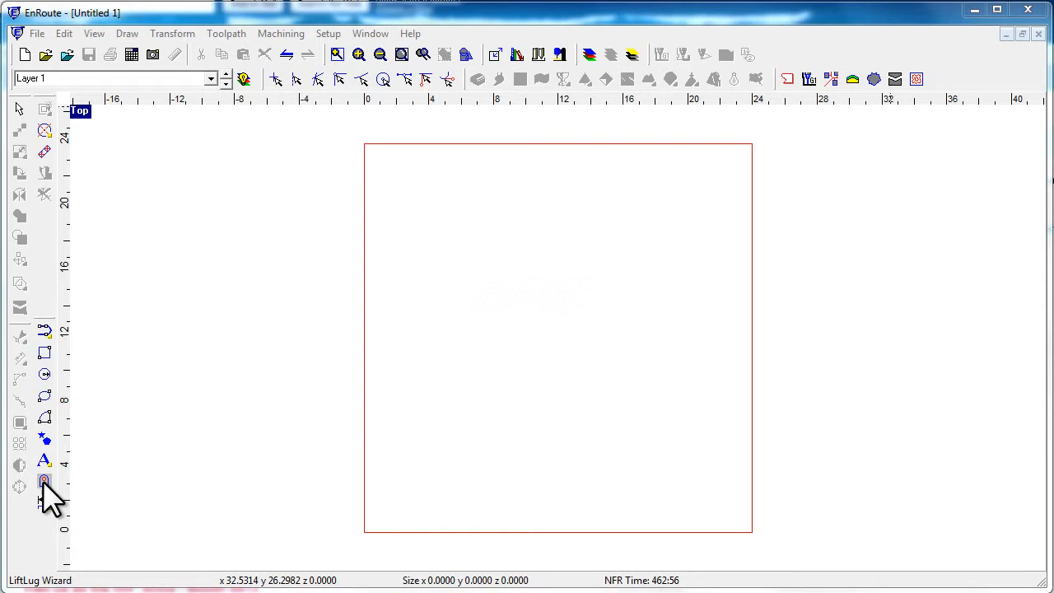
# Create a 4 by 5 lift lug with a 2-unit hole and select it
pyautogui.click(44, 481)
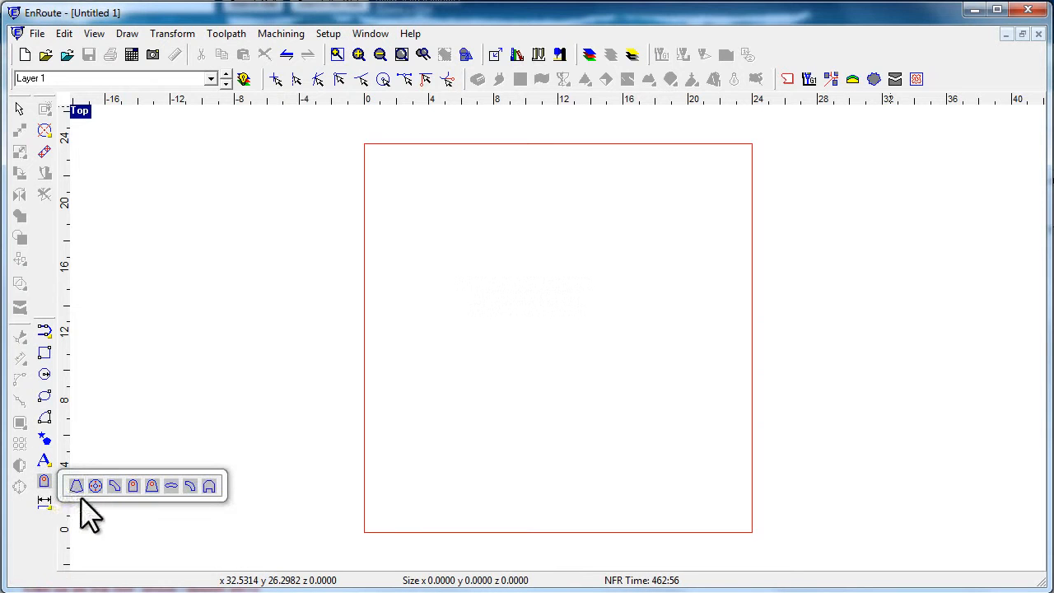
pyautogui.moveTo(66, 505)
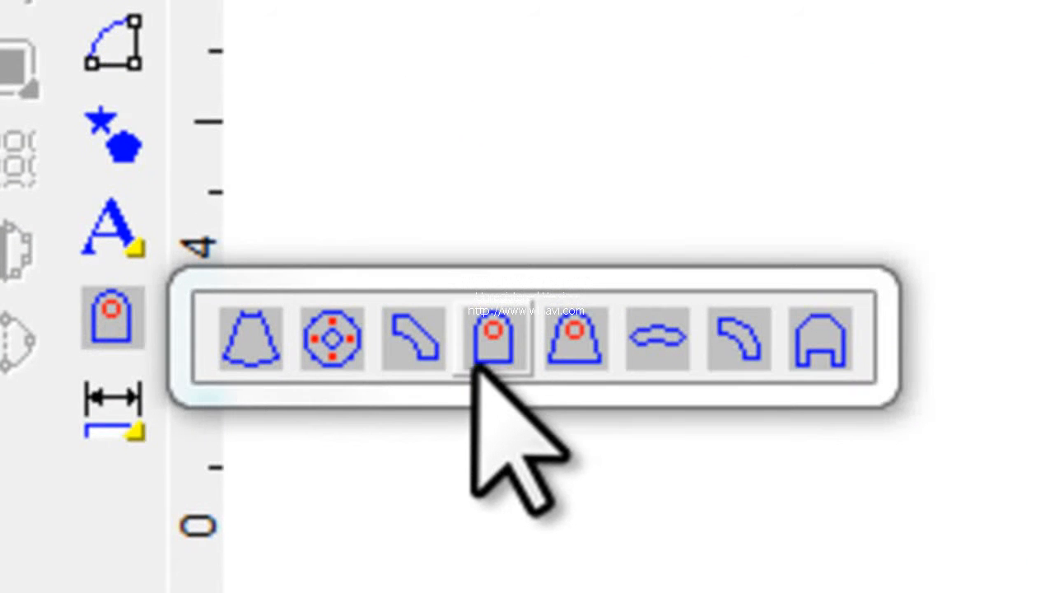
pyautogui.click(494, 337)
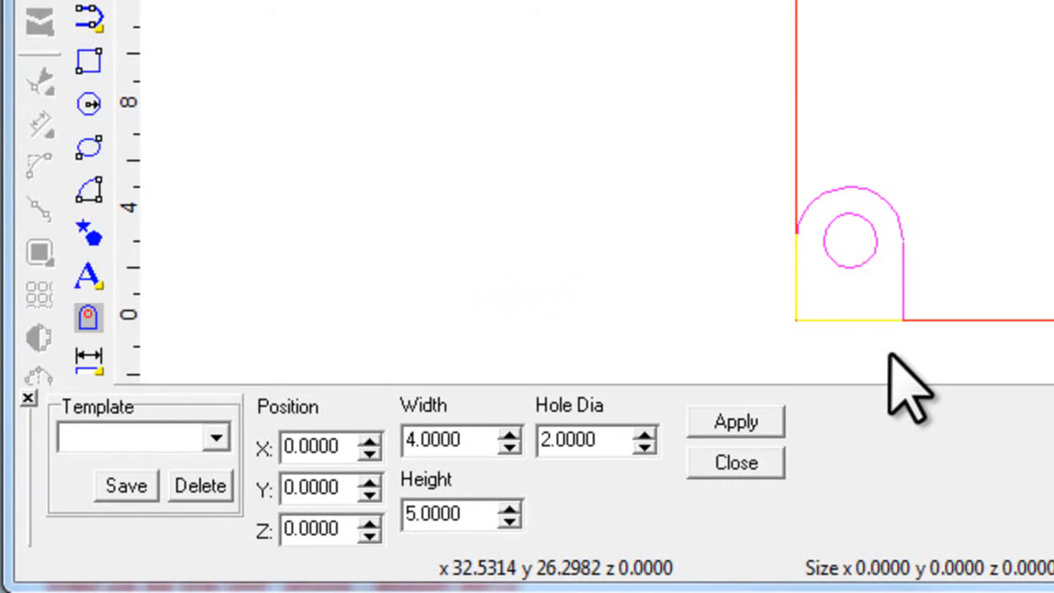
pyautogui.moveTo(837, 190)
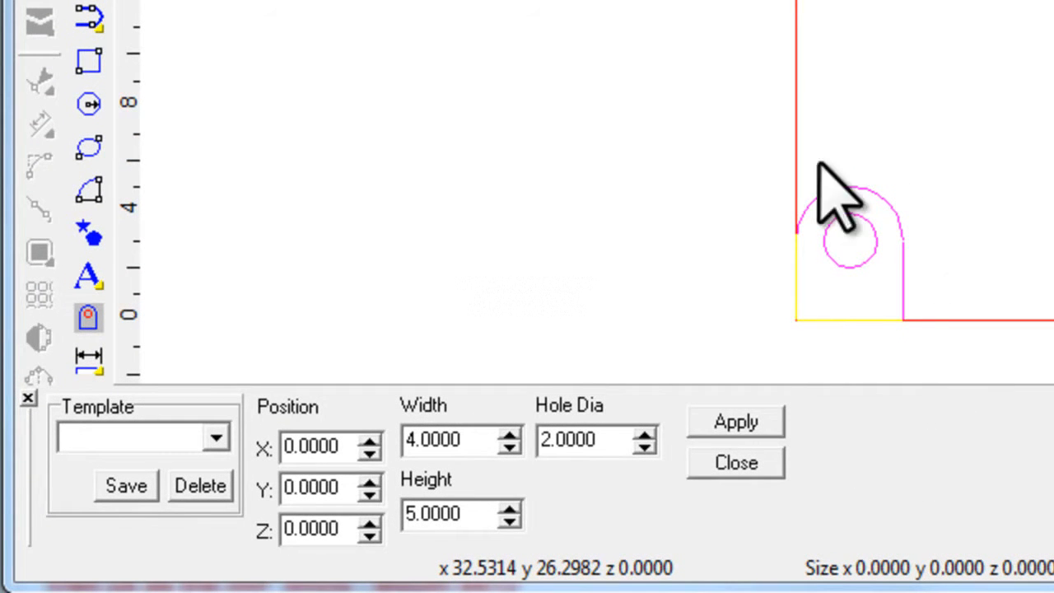
pyautogui.click(735, 421)
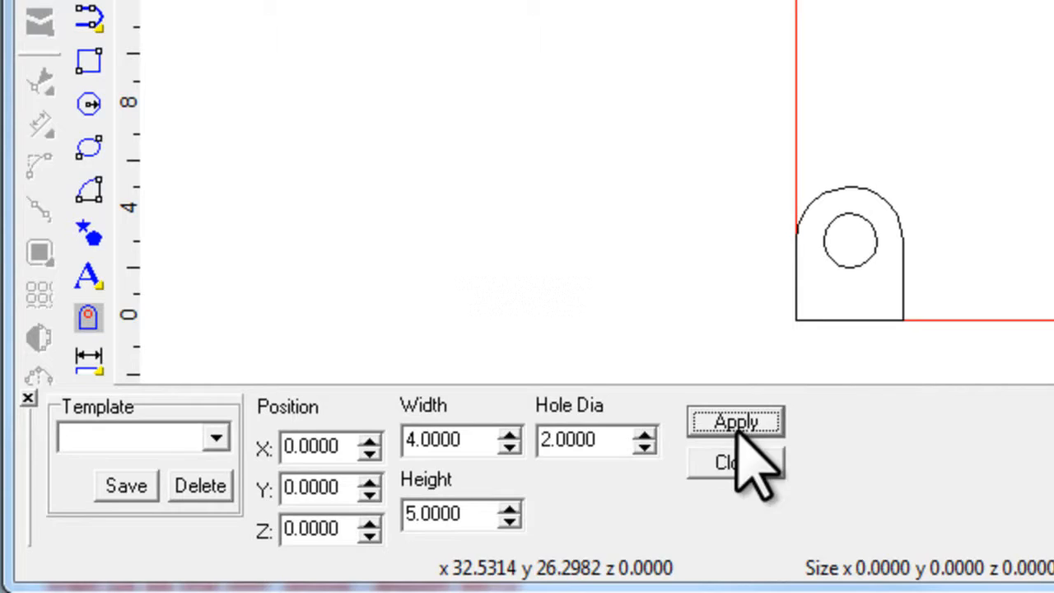
pyautogui.click(734, 422)
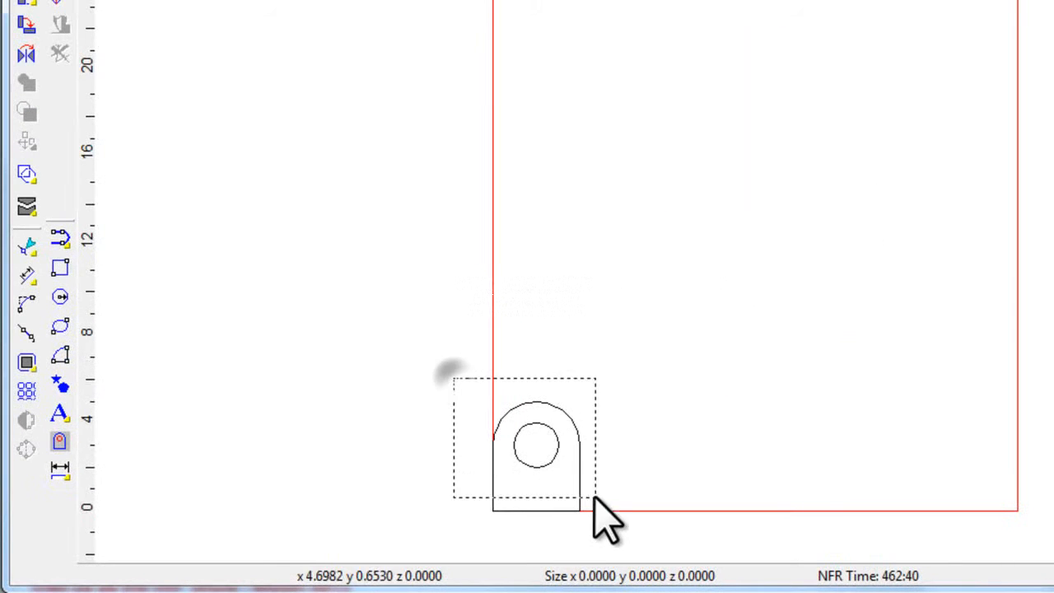
pyautogui.click(536, 445)
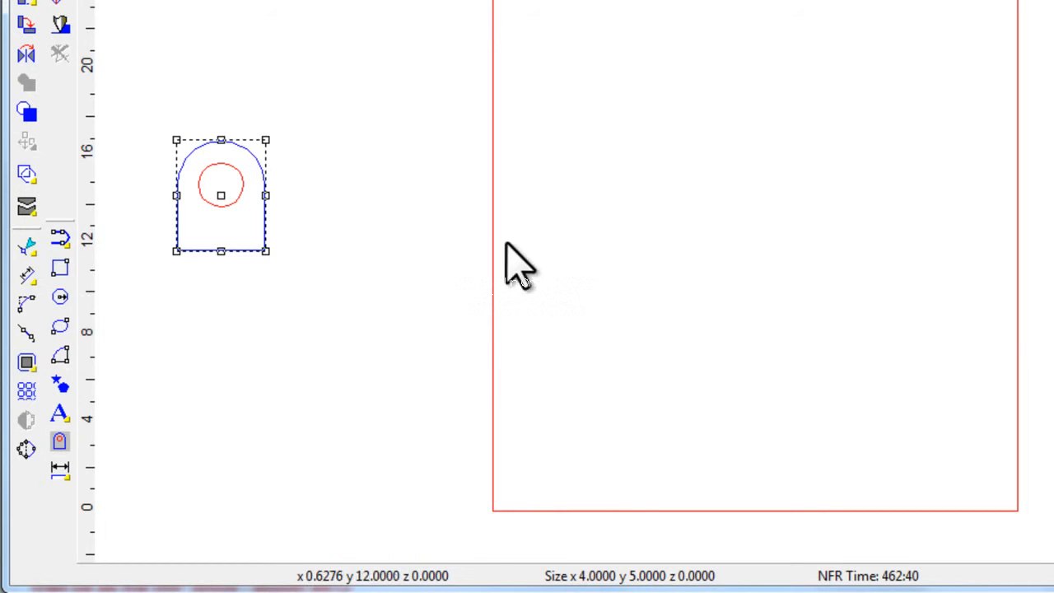
pyautogui.moveTo(709, 140)
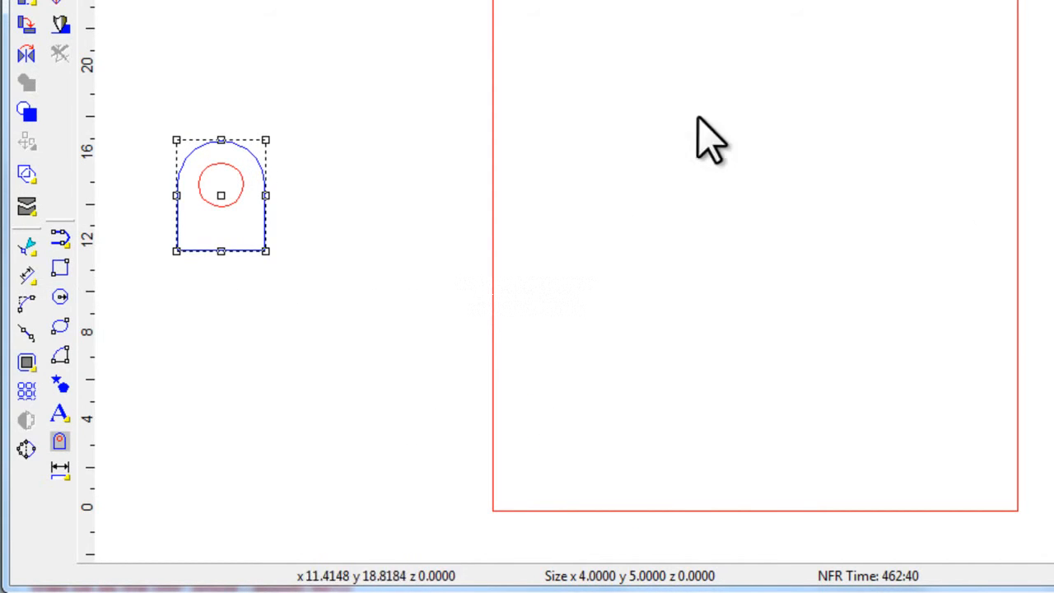
pyautogui.moveTo(721, 494)
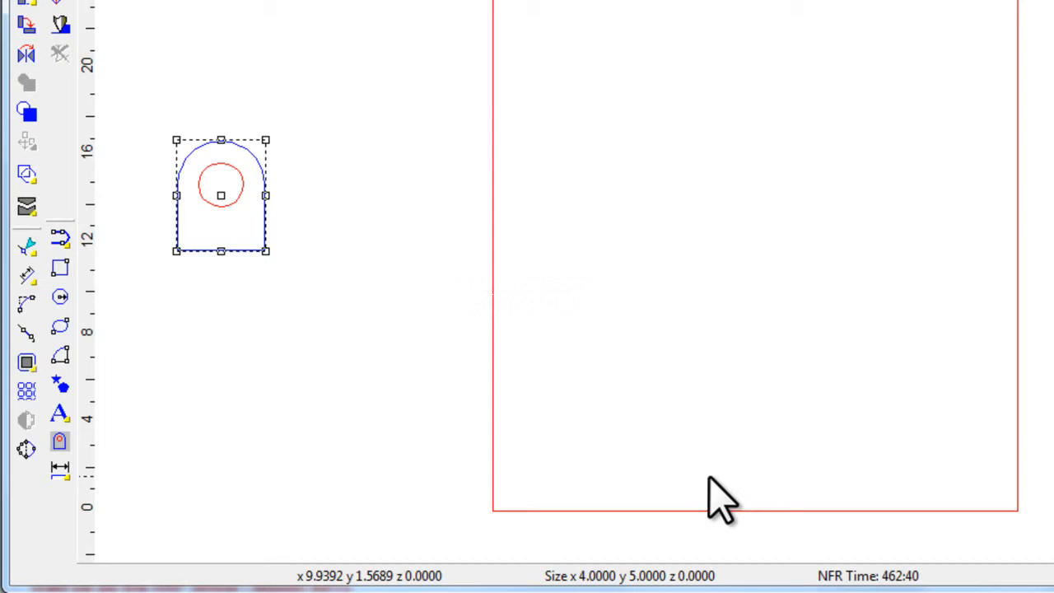
pyautogui.moveTo(223, 296)
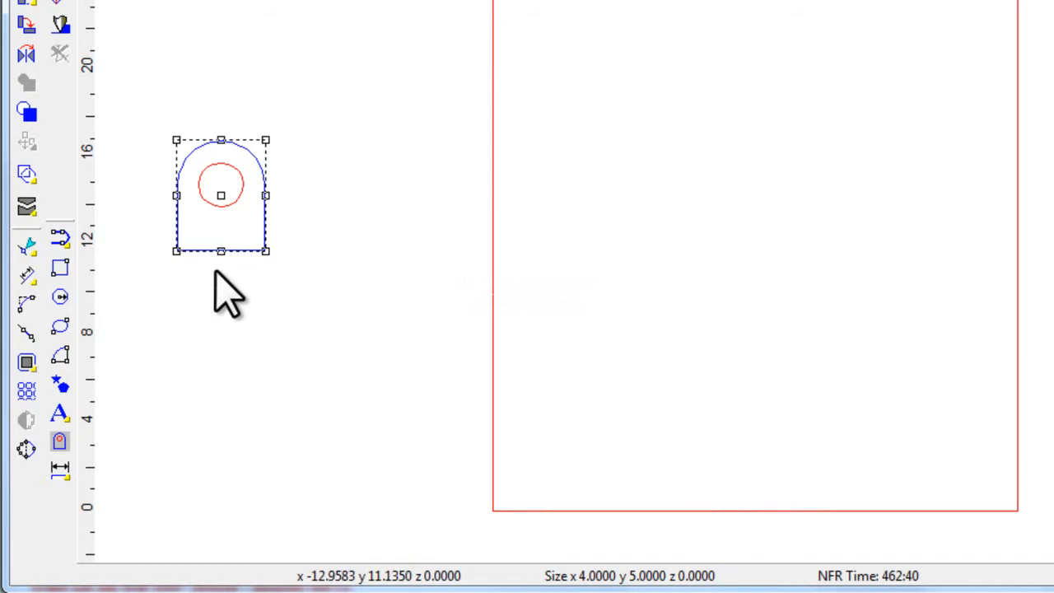
pyautogui.moveTo(692, 387)
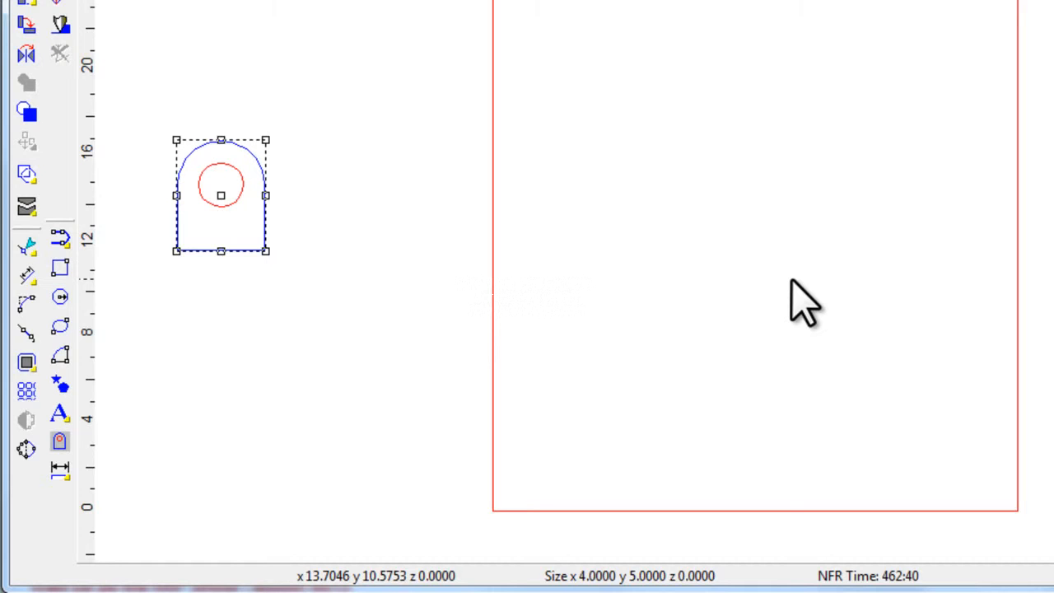
pyautogui.moveTo(495, 399)
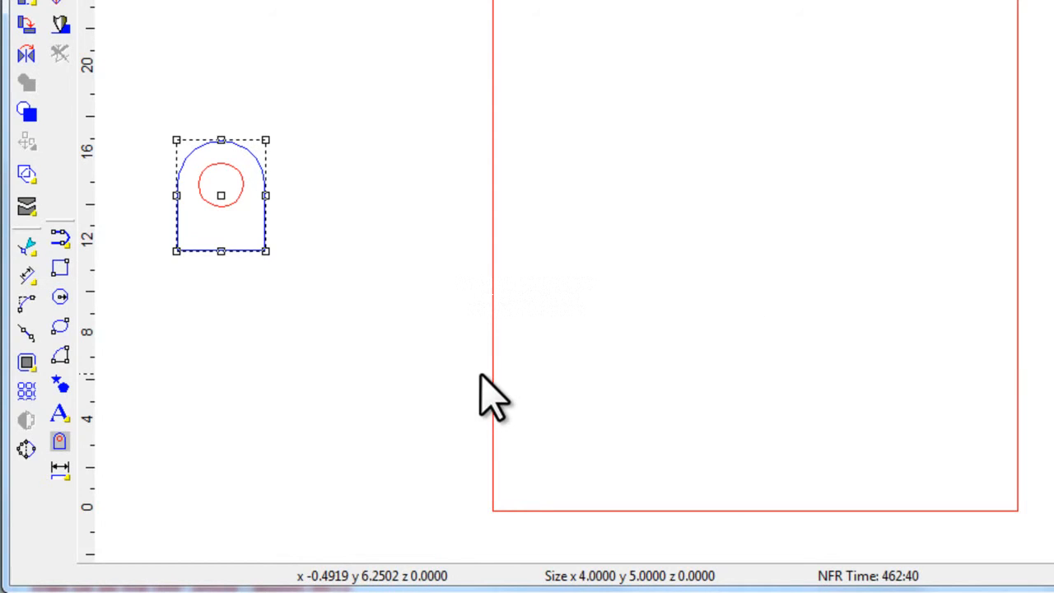
# Create the 9 by 8 tapered lift lug and drag it below the first lug
pyautogui.click(60, 442)
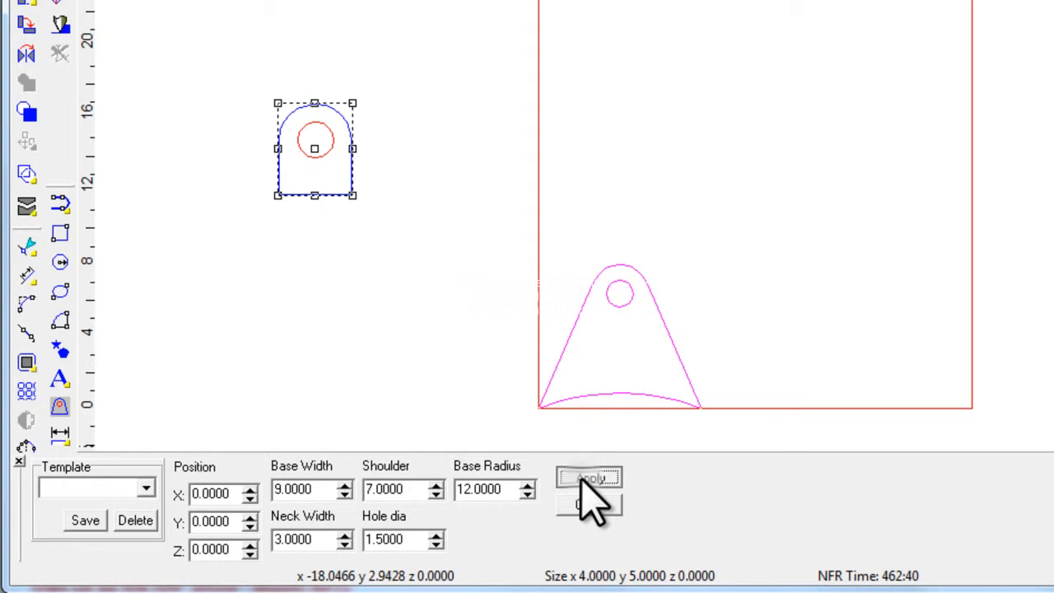
pyautogui.click(590, 478)
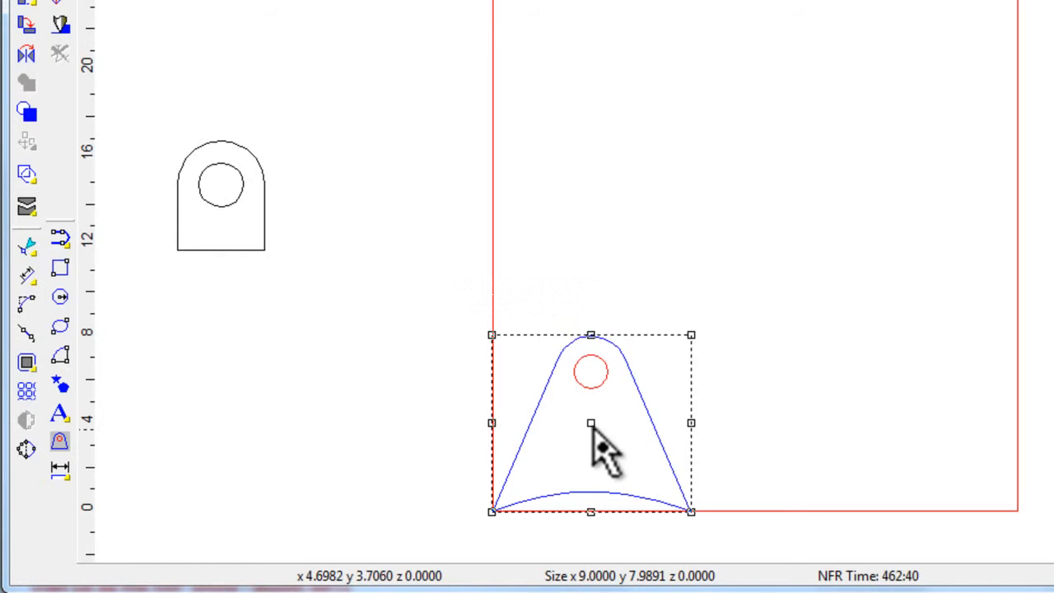
pyautogui.moveTo(591, 423); pyautogui.dragTo(233, 360)
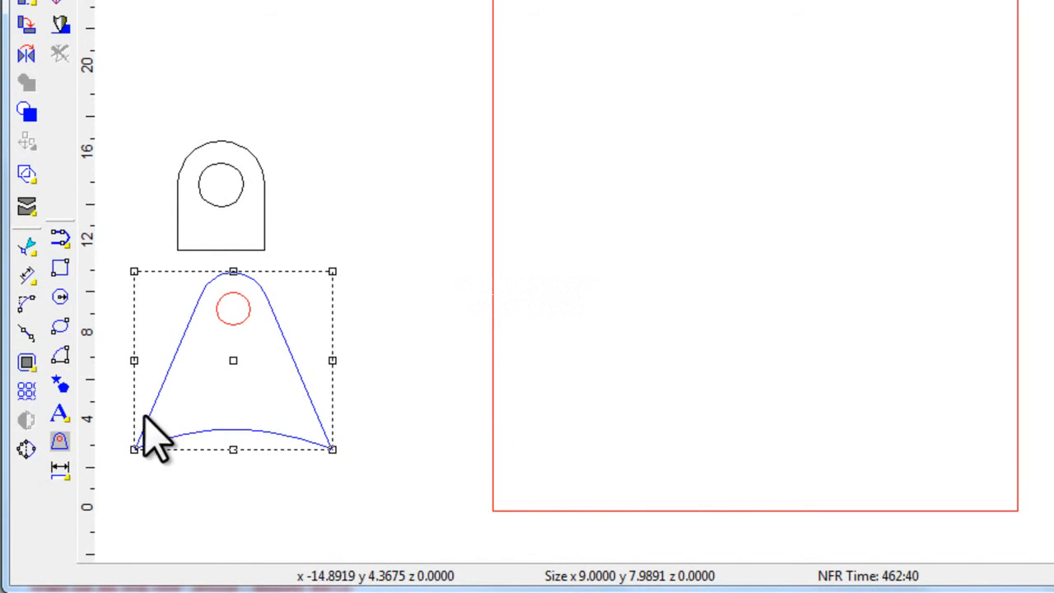
pyautogui.click(59, 418)
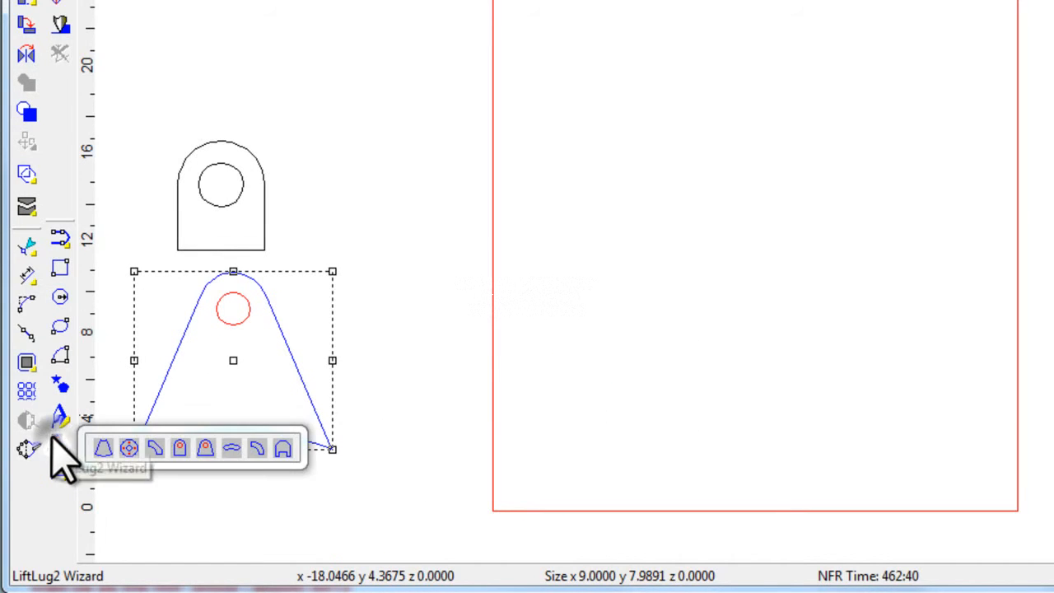
# Apply a flange with 5 holes, outer radius 7, inner radius 2, hole diameter 1.5
pyautogui.click(129, 448)
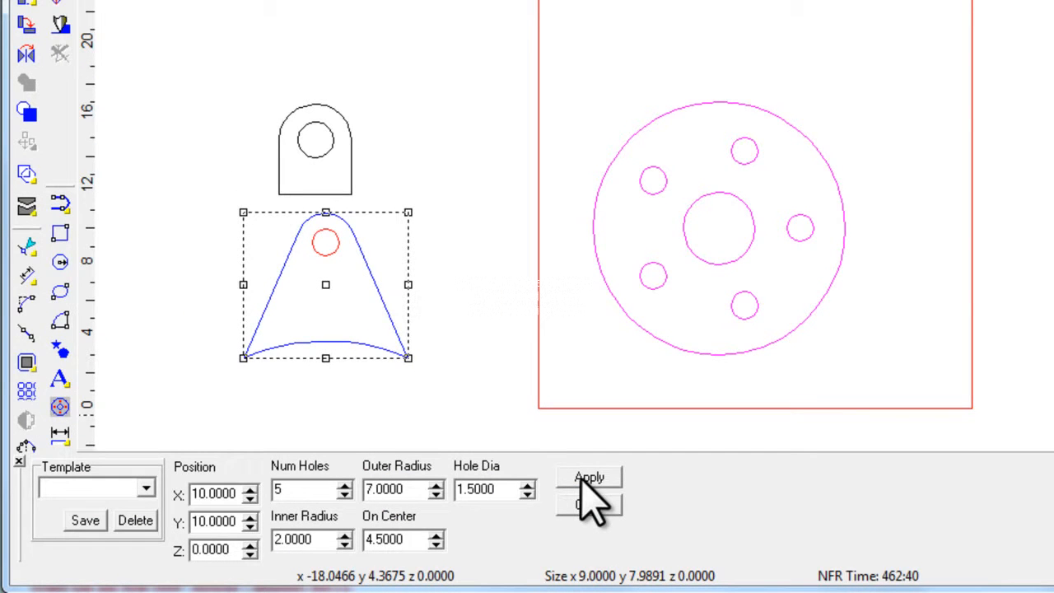
pyautogui.click(589, 478)
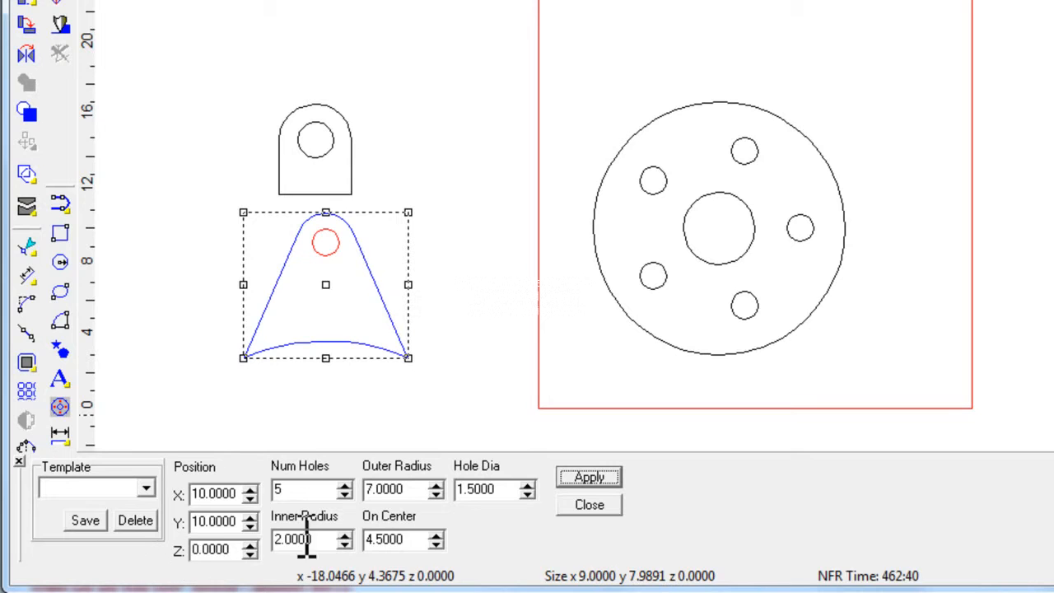
pyautogui.moveTo(535, 543)
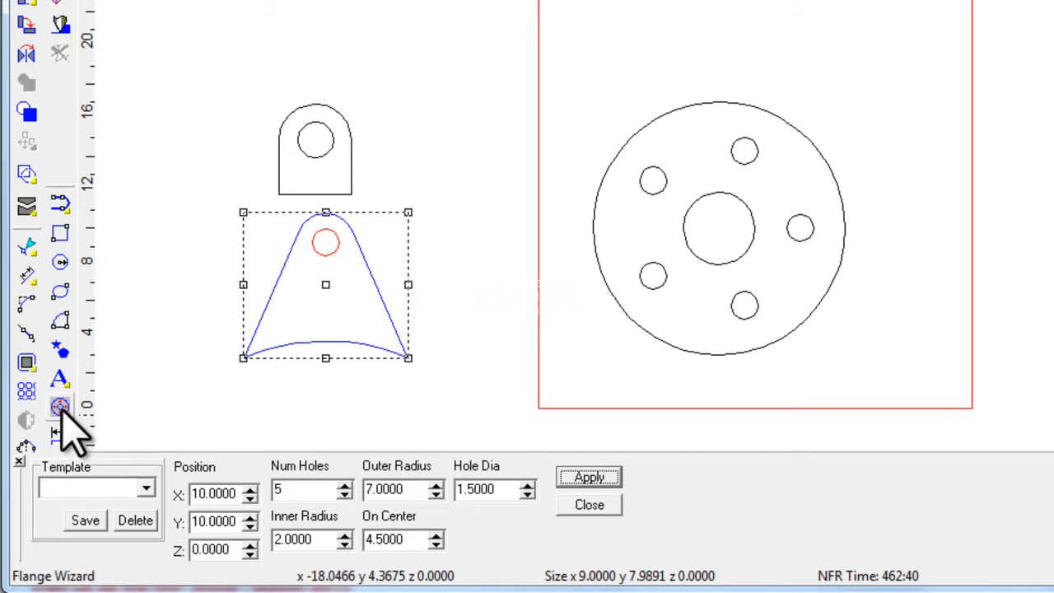
pyautogui.moveTo(823, 462)
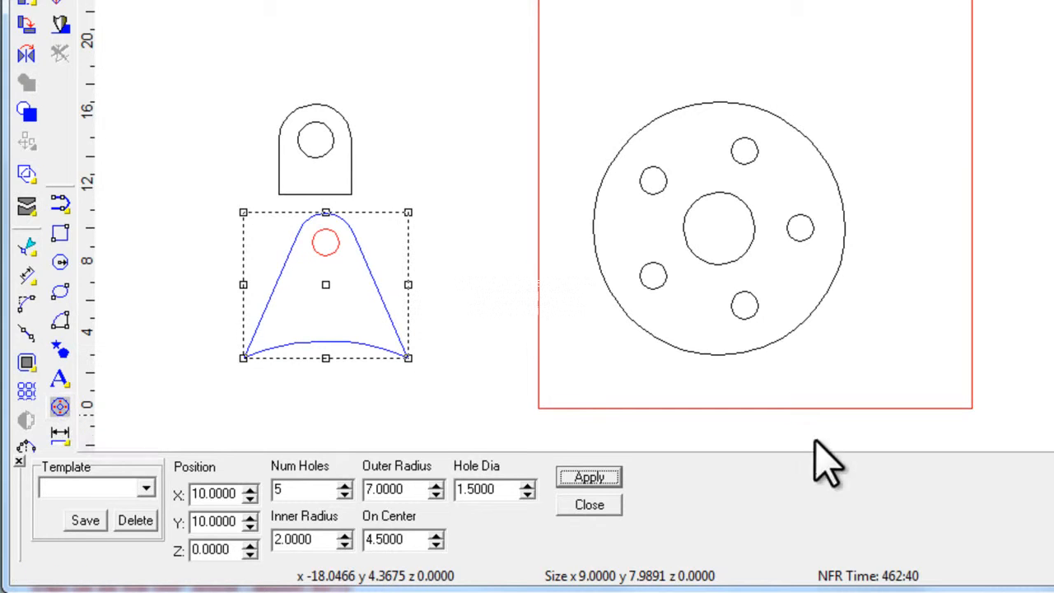
pyautogui.moveTo(507, 293)
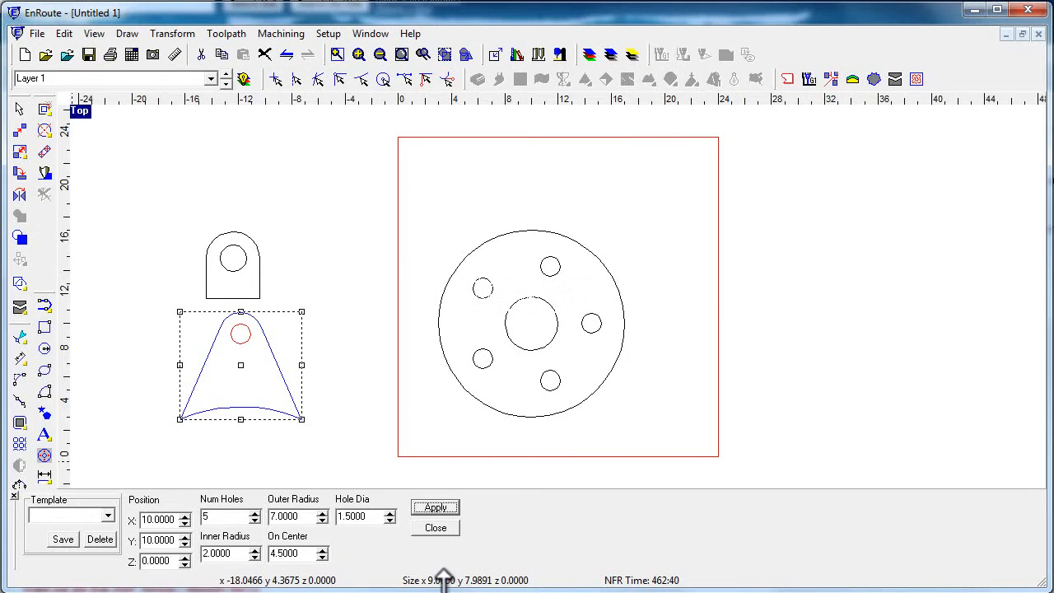
# Close the Flange Wizard and move the flange to the right of the plate
pyautogui.click(435, 528)
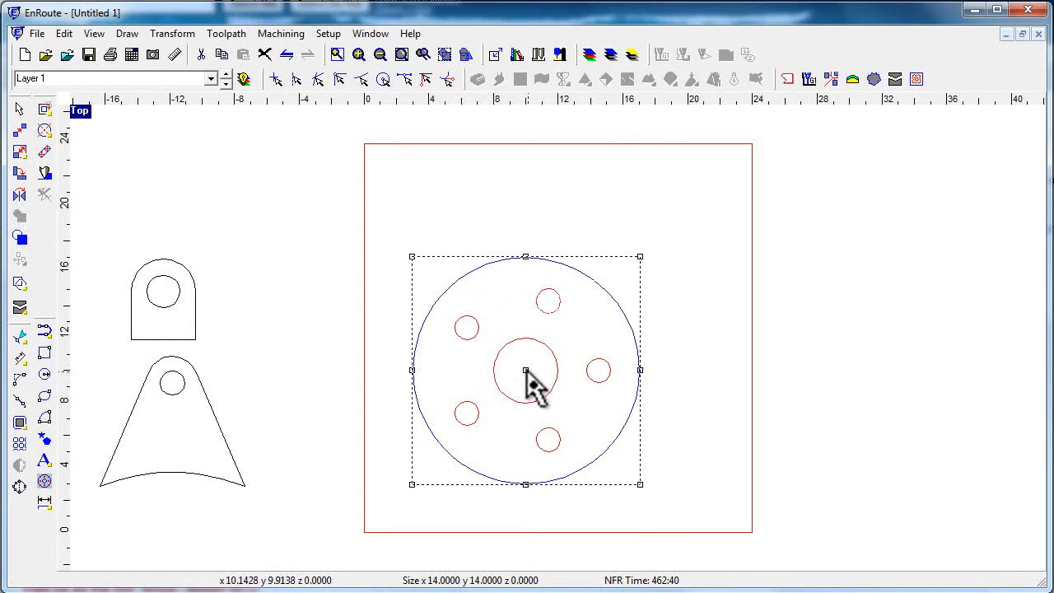
pyautogui.moveTo(527, 369); pyautogui.dragTo(909, 329)
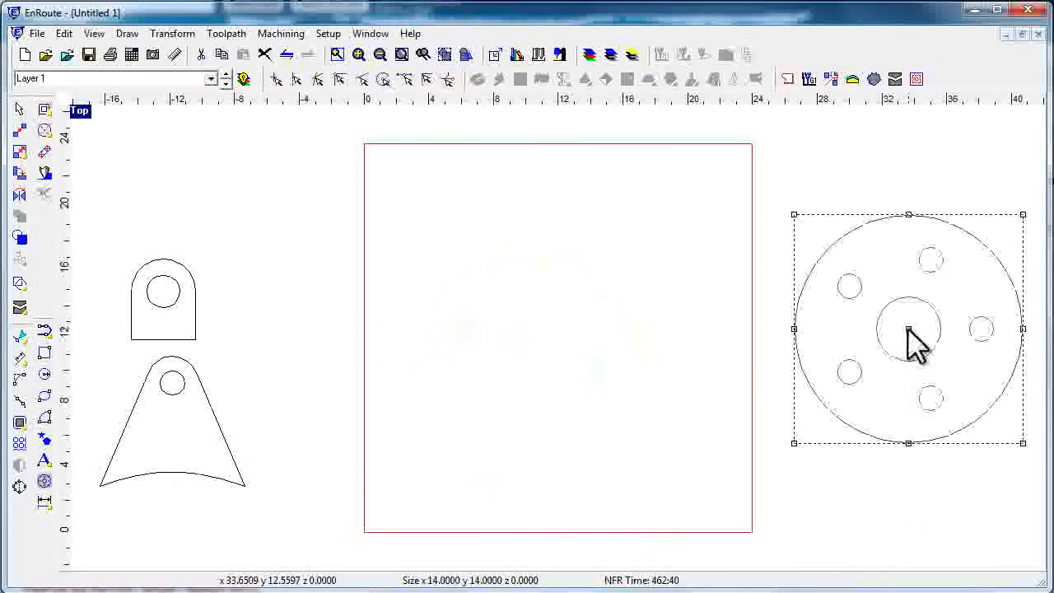
pyautogui.click(908, 329)
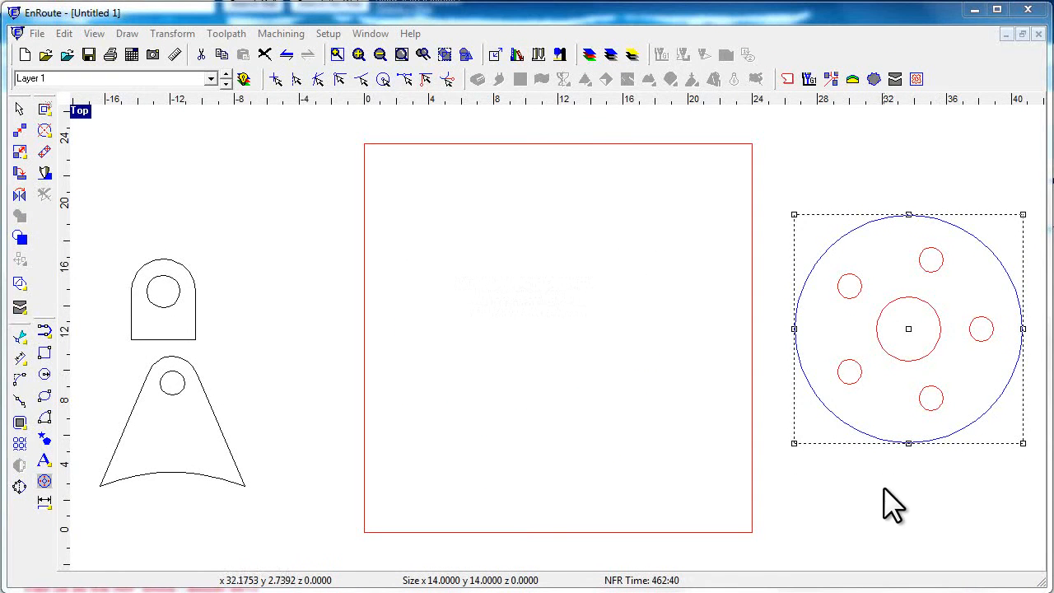
pyautogui.press('ctrl+a')
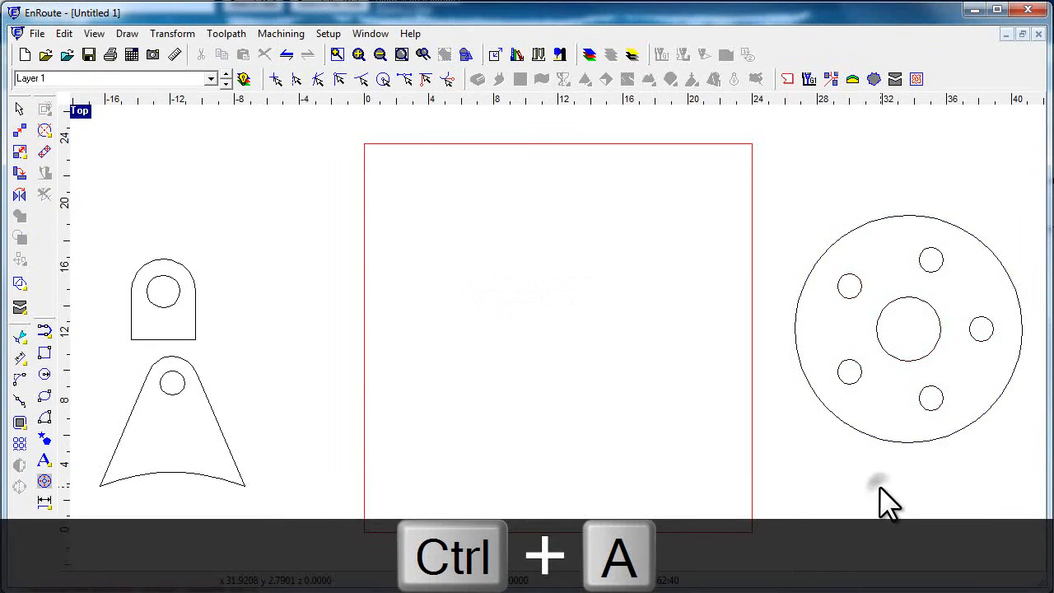
# Select both lift lugs, the flange and the plate with Ctrl+A
pyautogui.press('ctrl+a')
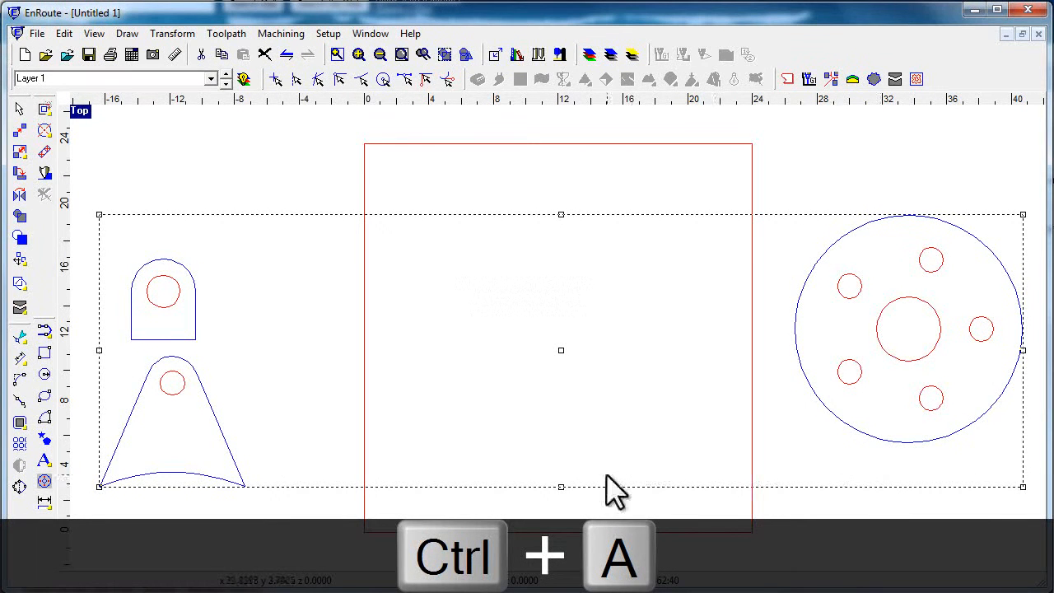
pyautogui.press('ctrl+a')
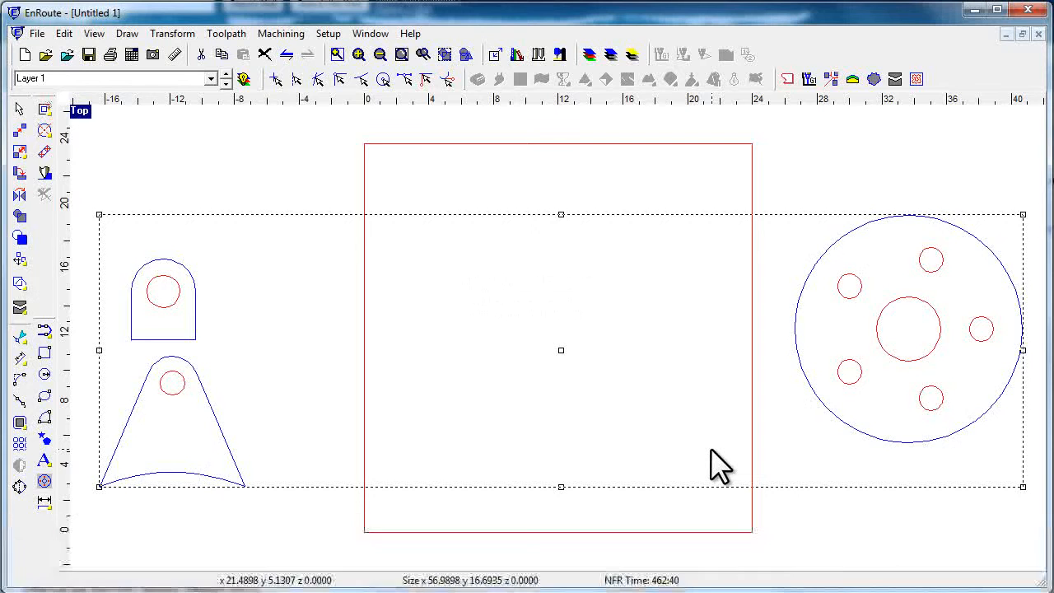
pyautogui.moveTo(902, 107)
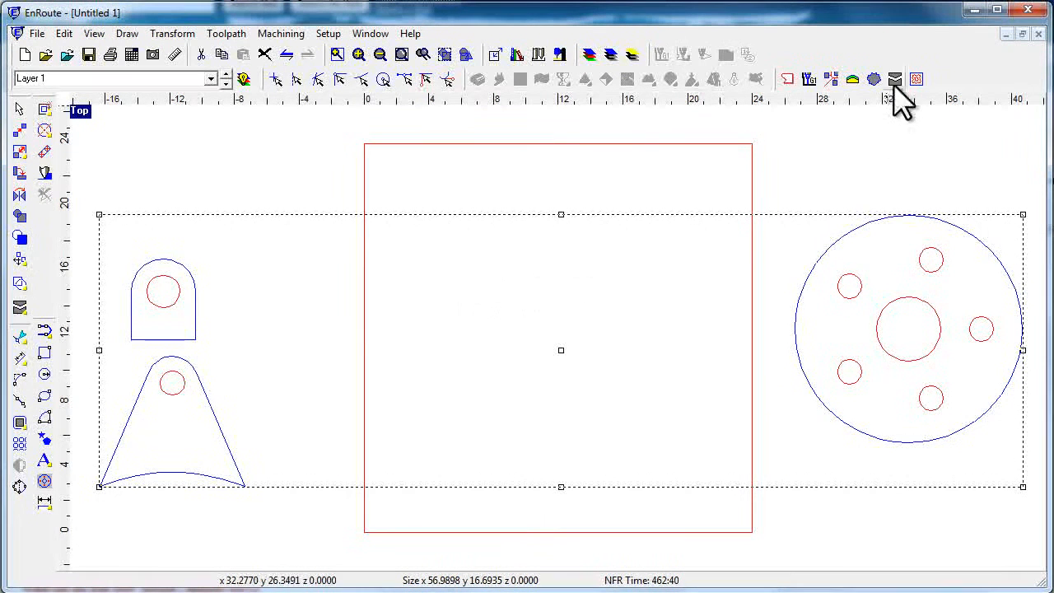
pyautogui.moveTo(782, 91)
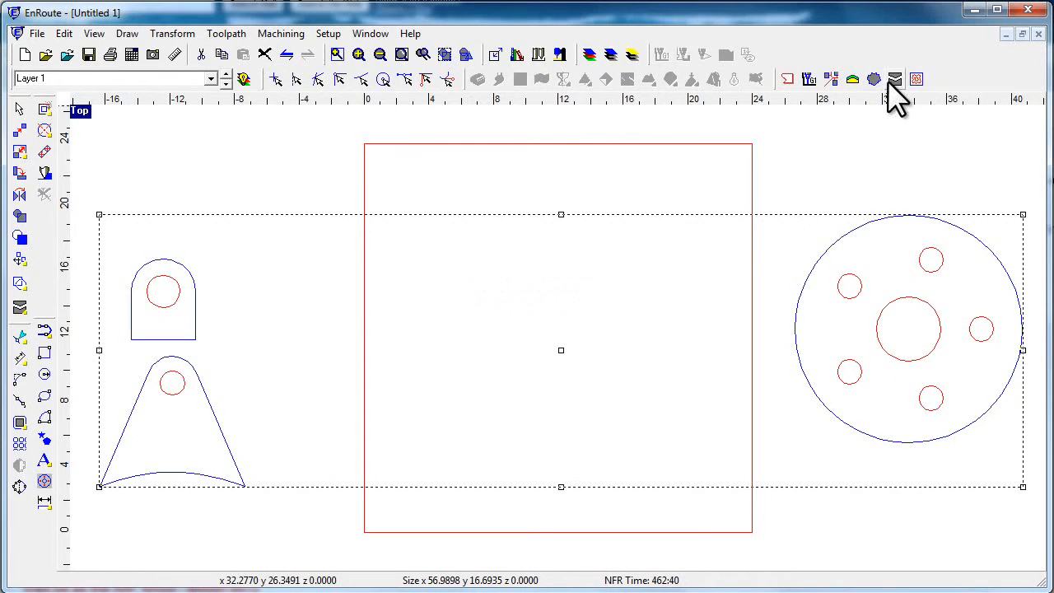
pyautogui.moveTo(20, 309)
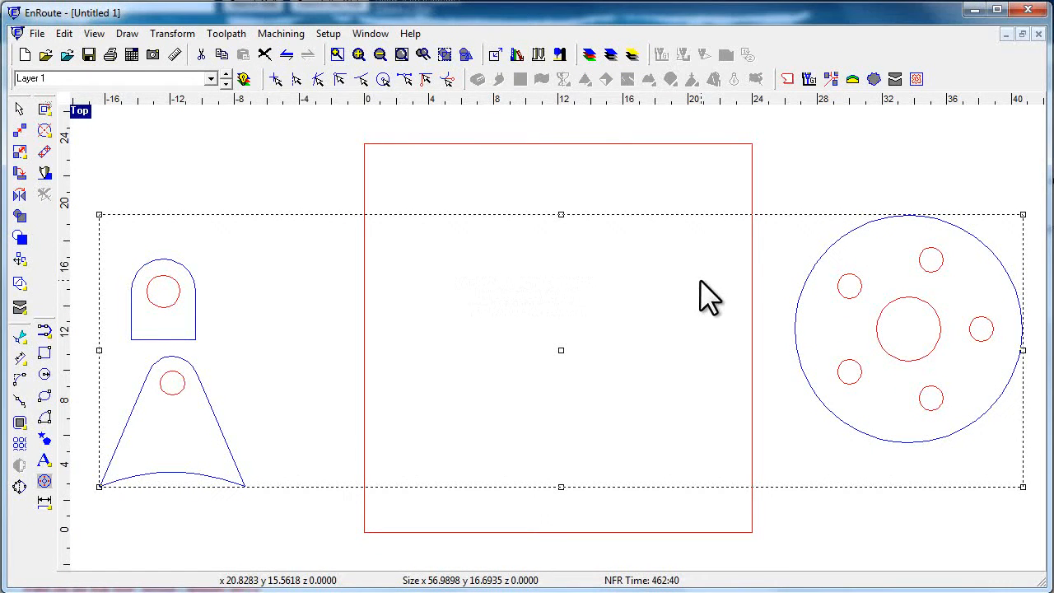
pyautogui.moveTo(19, 309)
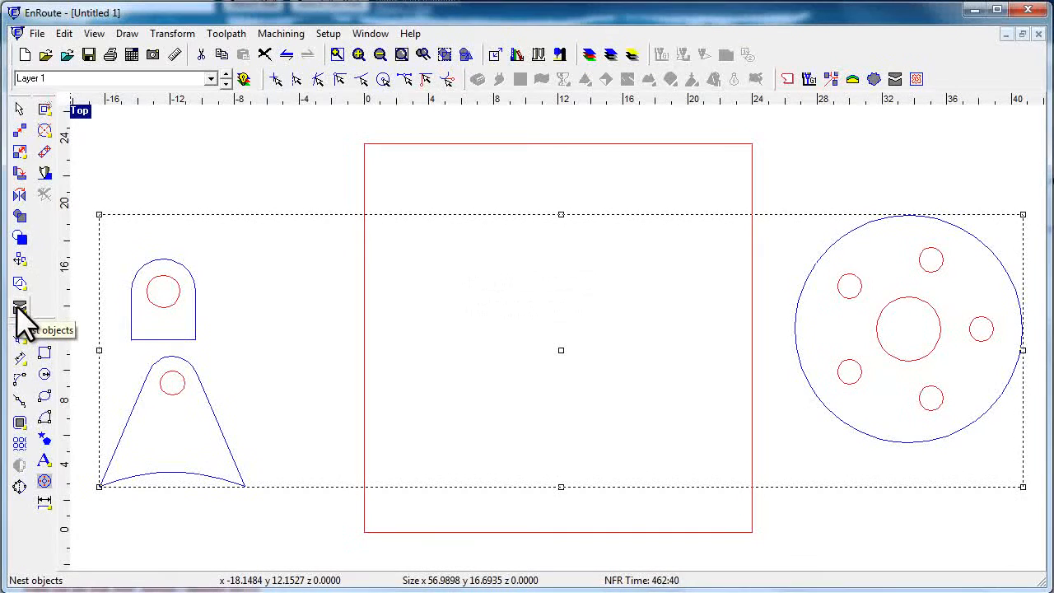
pyautogui.moveTo(708, 210)
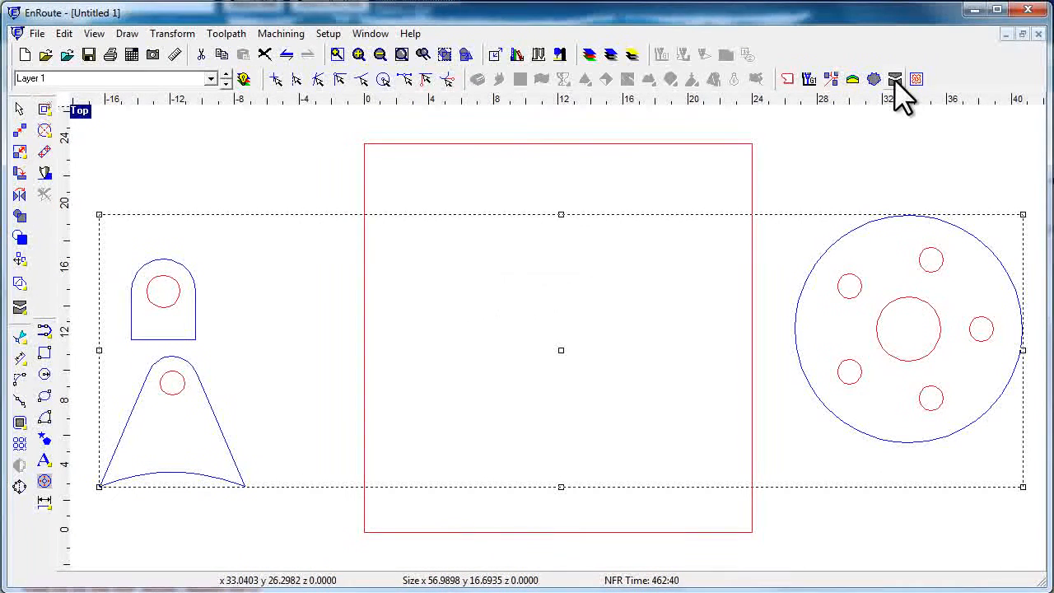
# Open the Nest objects property bar, showing quantity 1, gap 0.2 and 90-degree step
pyautogui.click(894, 78)
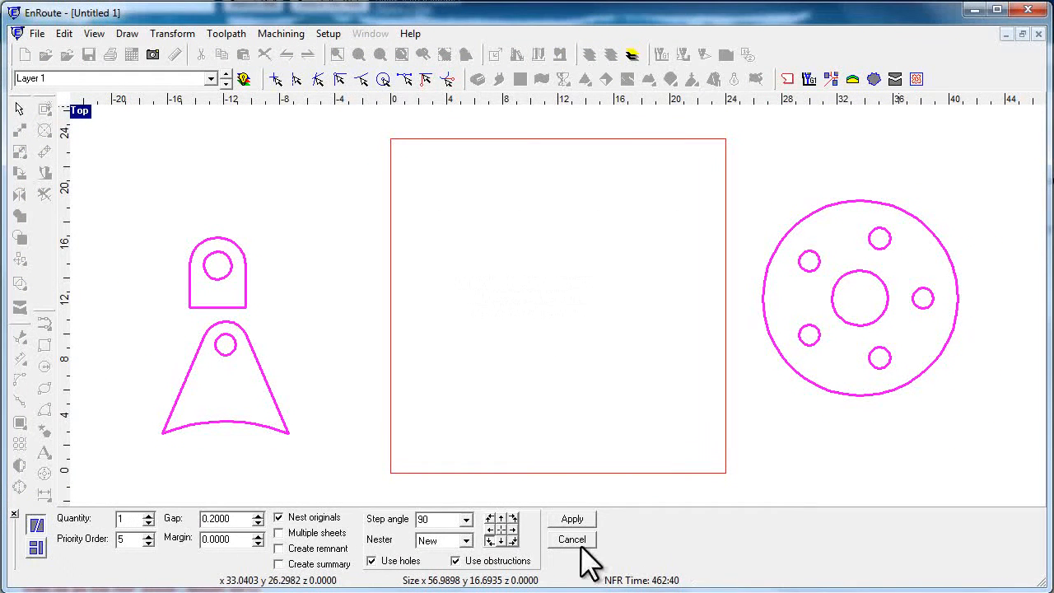
pyautogui.moveTo(99, 569)
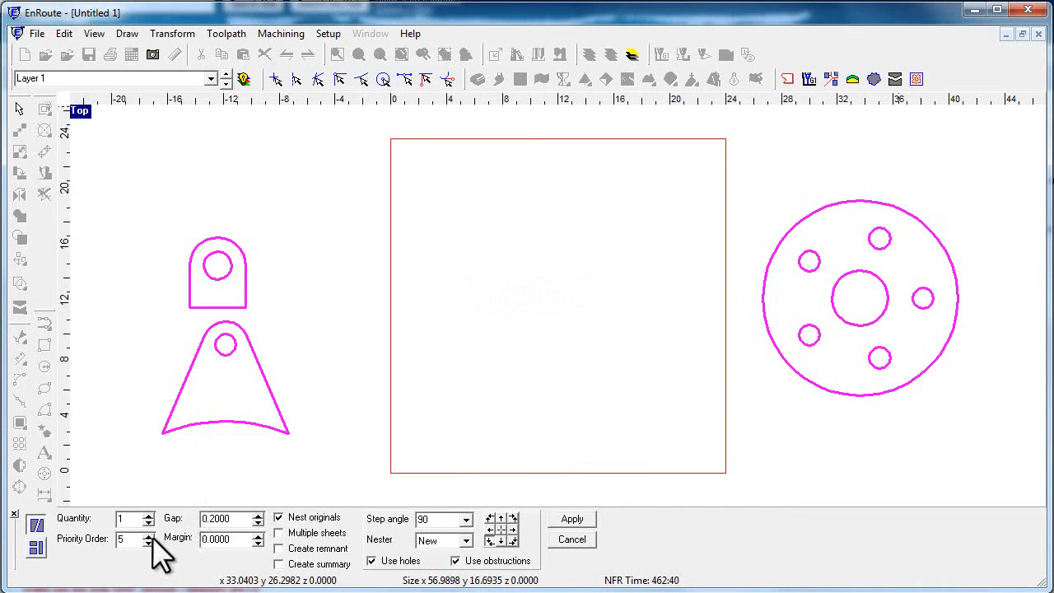
pyautogui.moveTo(201, 577)
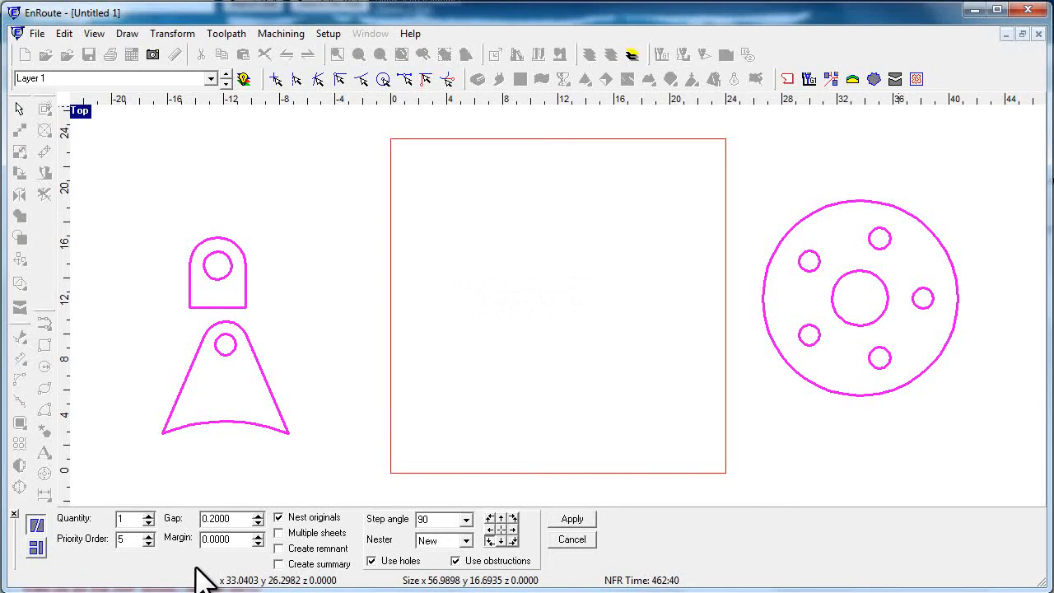
pyautogui.moveTo(201, 215)
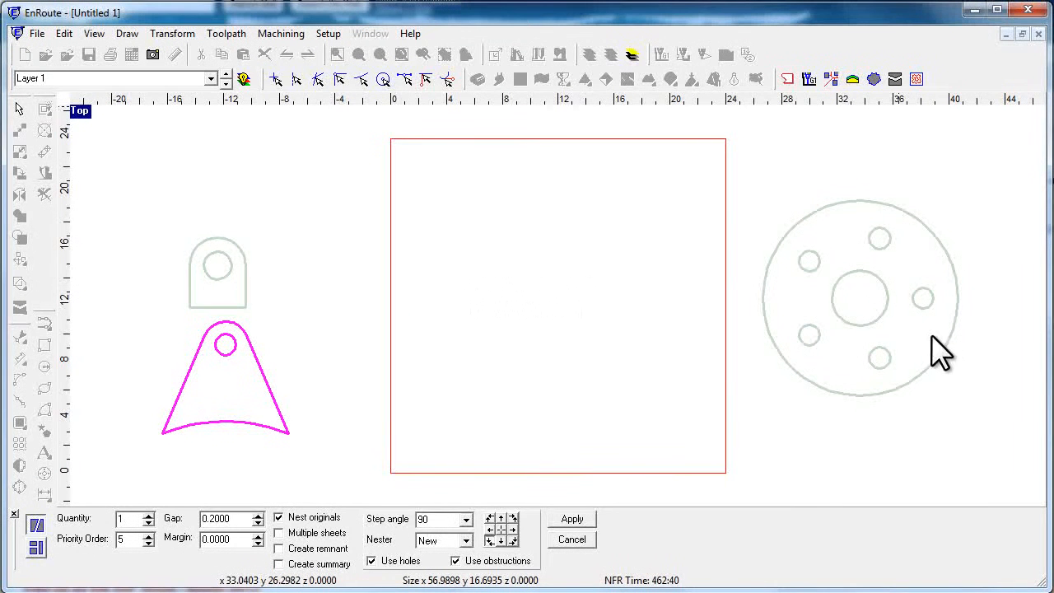
pyautogui.moveTo(206, 412)
pyautogui.write('3')
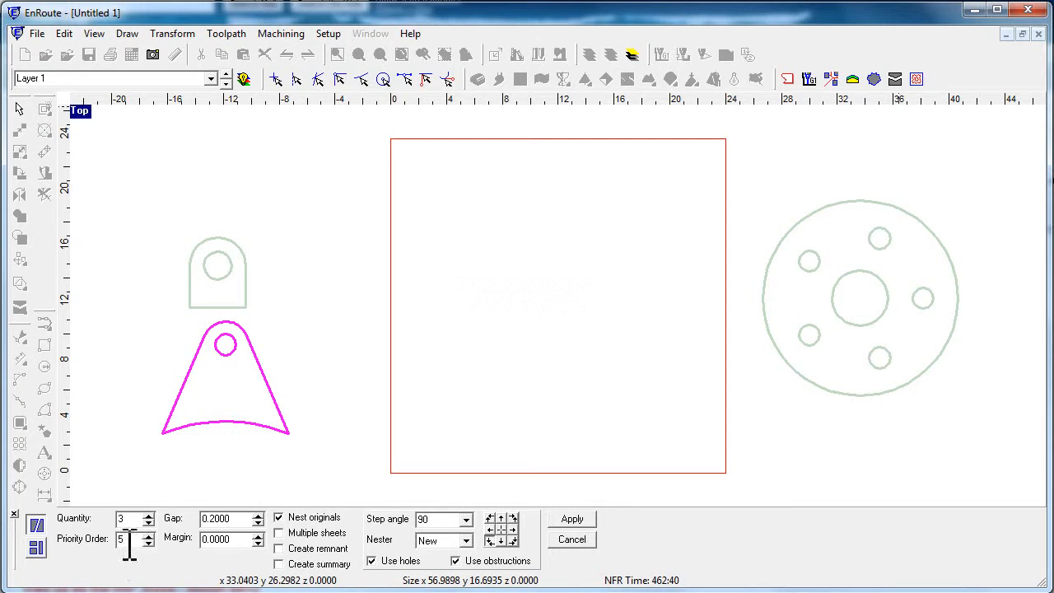
pyautogui.moveTo(445, 581)
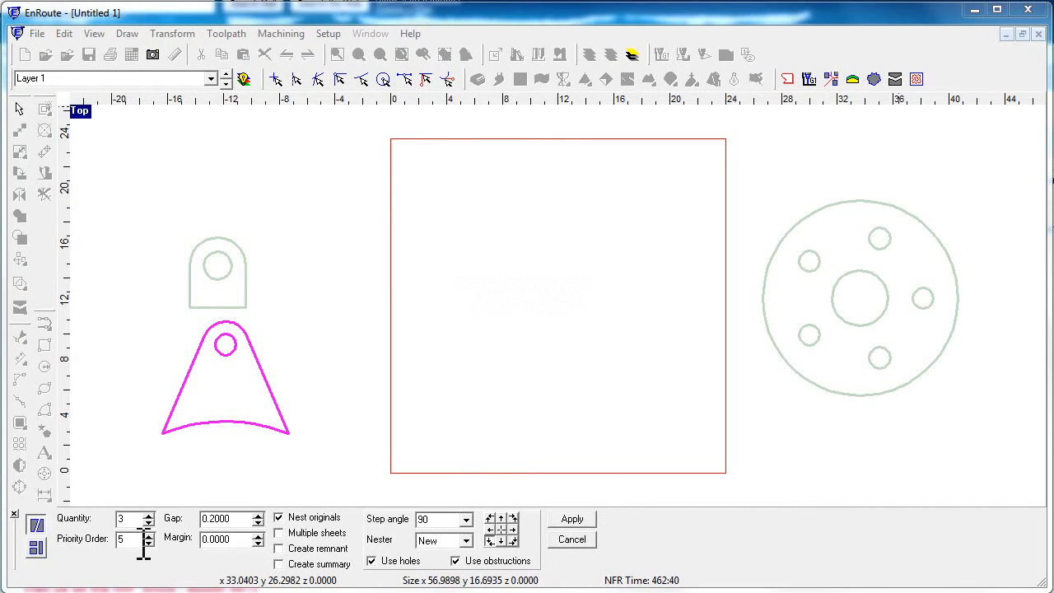
pyautogui.moveTo(238, 461)
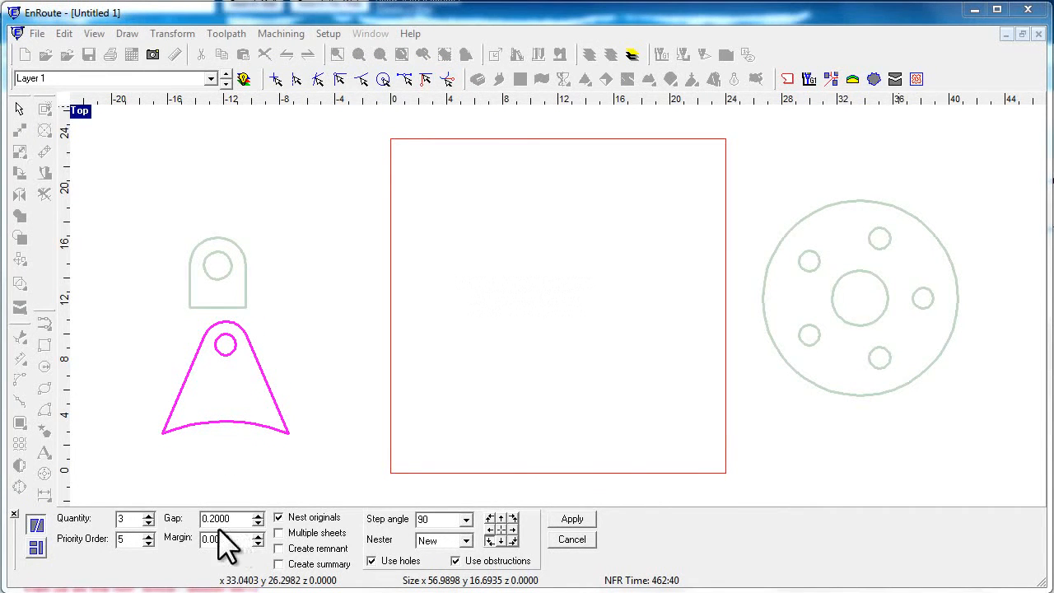
# Change the tapered lift lug's nesting quantity from 1 to 3
pyautogui.click(227, 539)
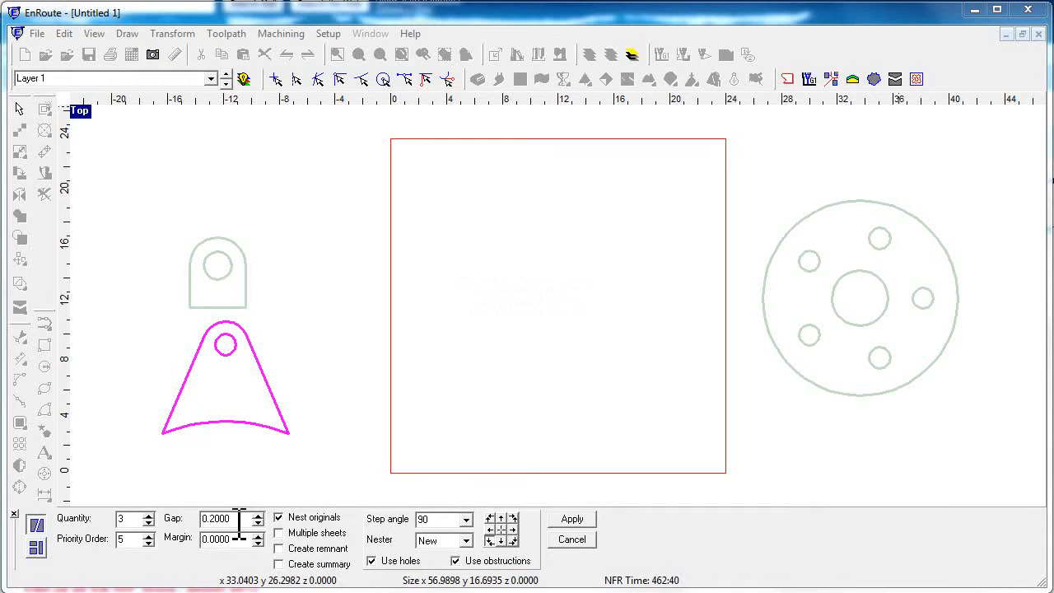
pyautogui.moveTo(202, 564)
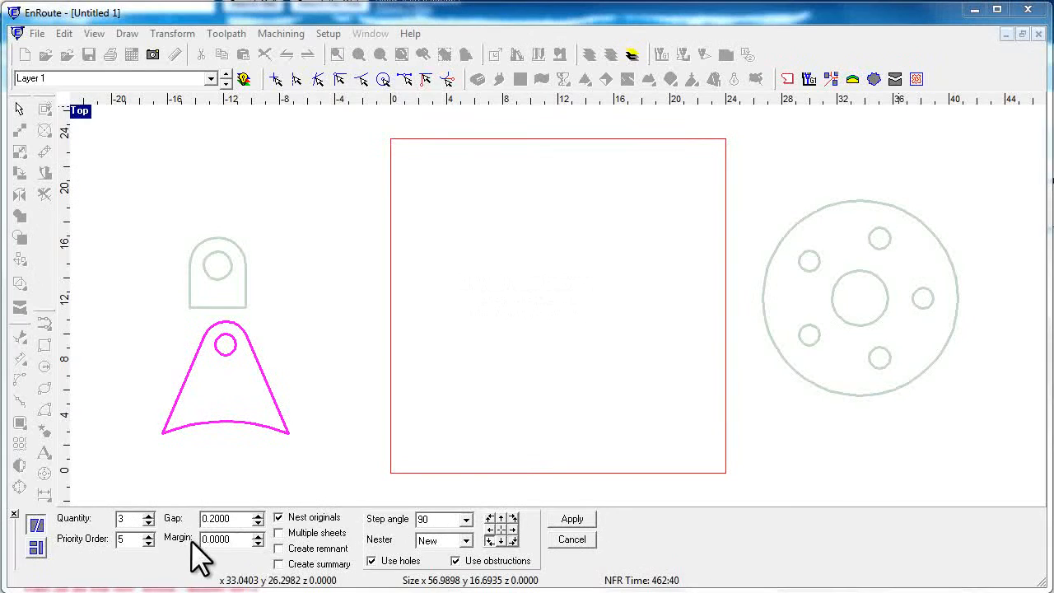
pyautogui.moveTo(688, 502)
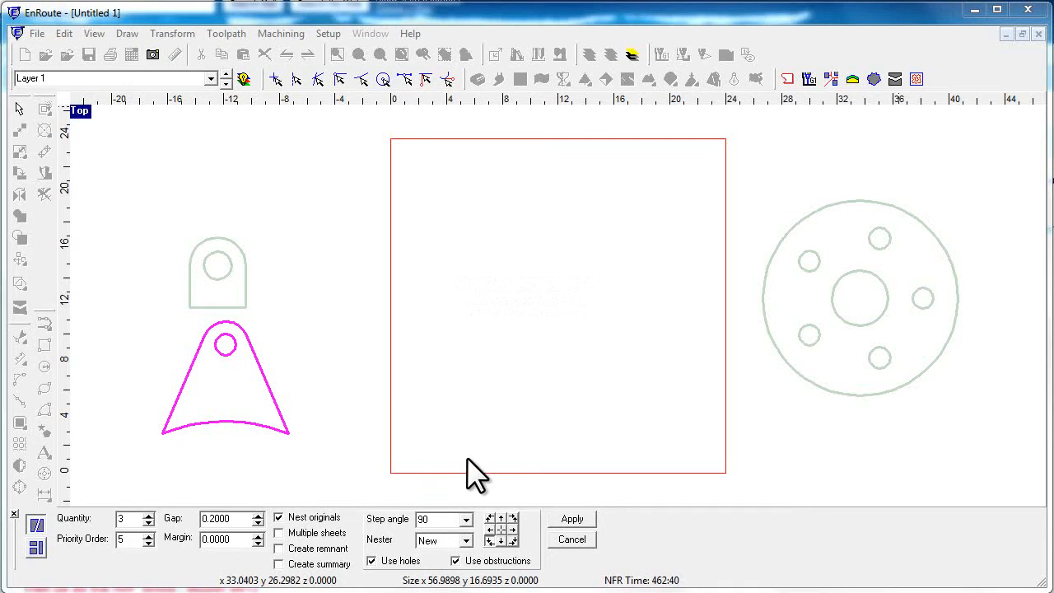
pyautogui.moveTo(501, 312)
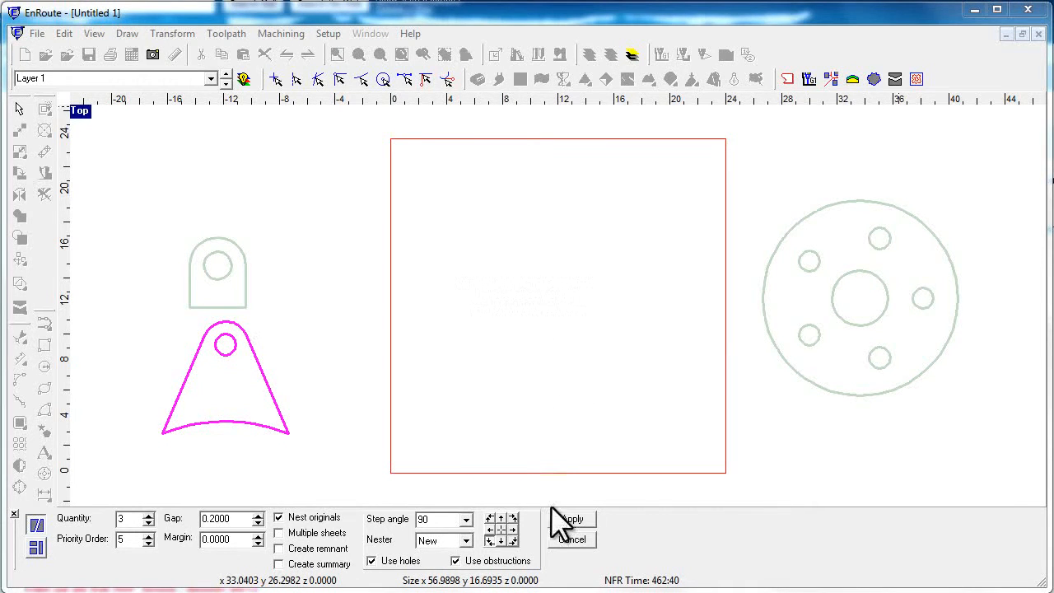
pyautogui.moveTo(198, 568)
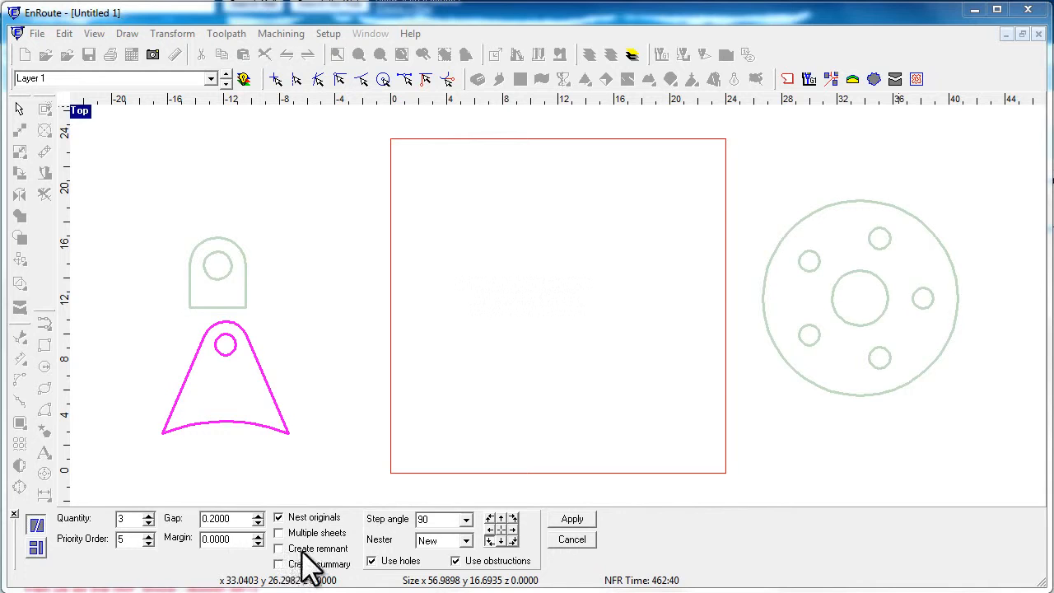
pyautogui.moveTo(330, 577)
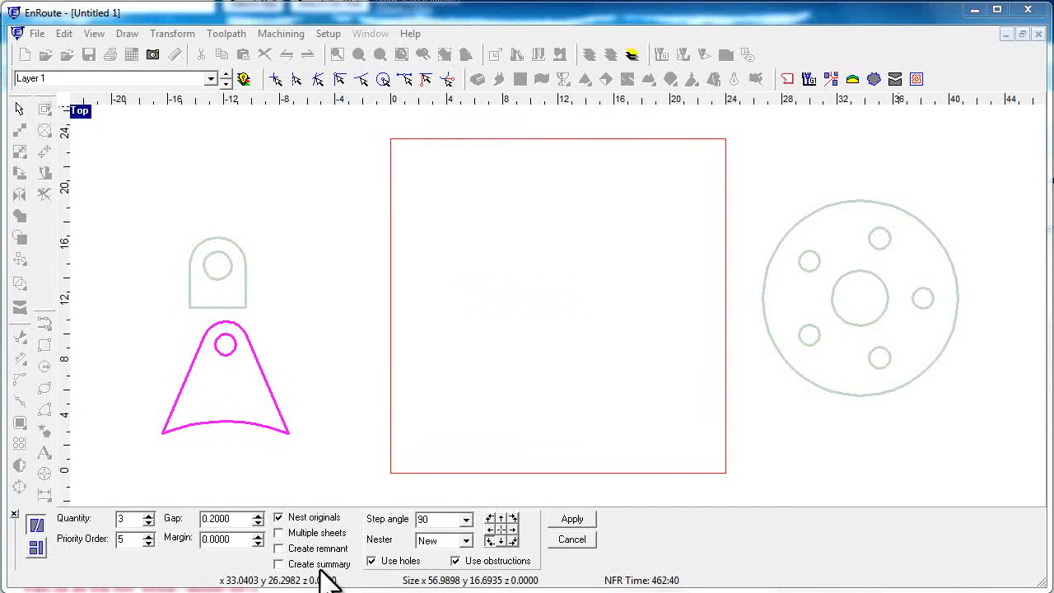
pyautogui.moveTo(313, 564)
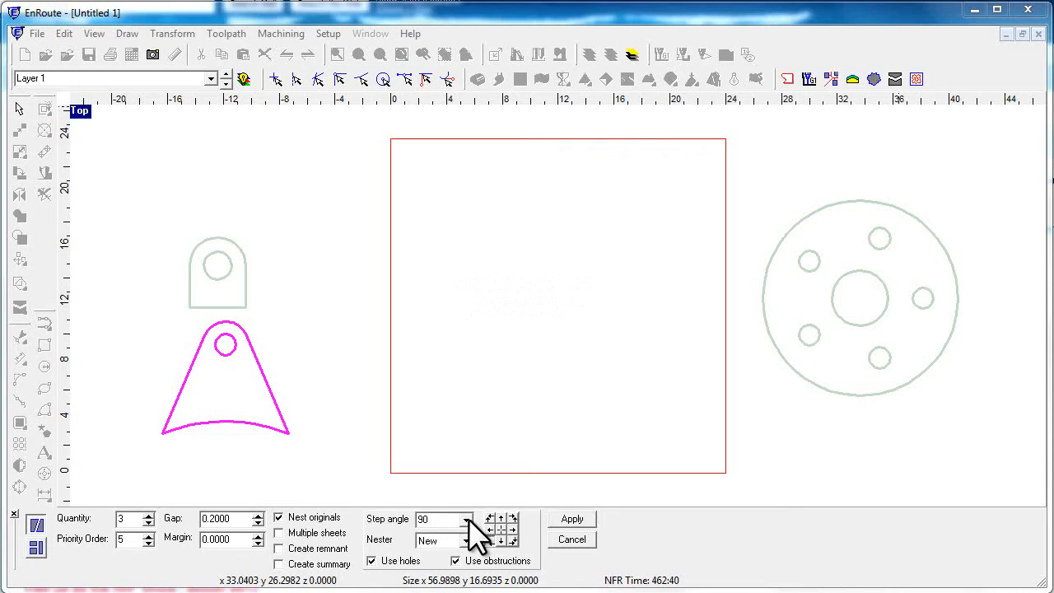
pyautogui.click(466, 519)
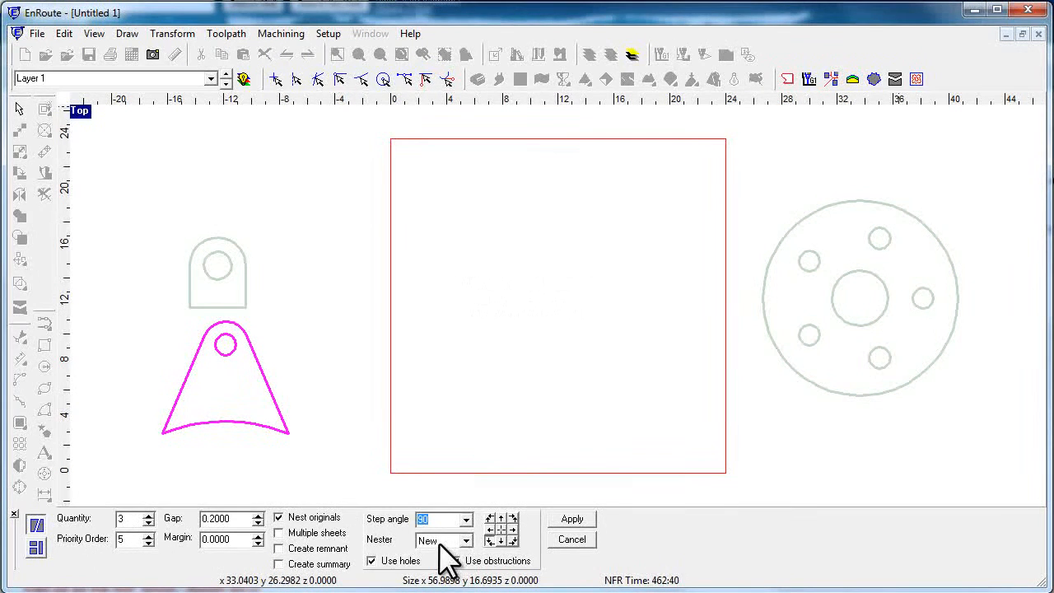
pyautogui.click(468, 540)
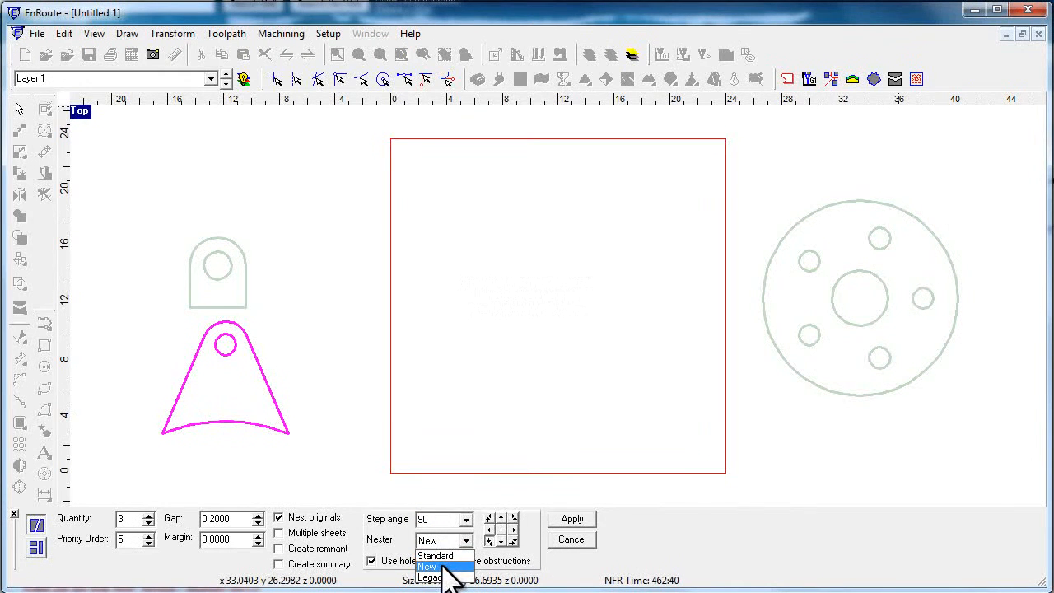
pyautogui.moveTo(435, 556)
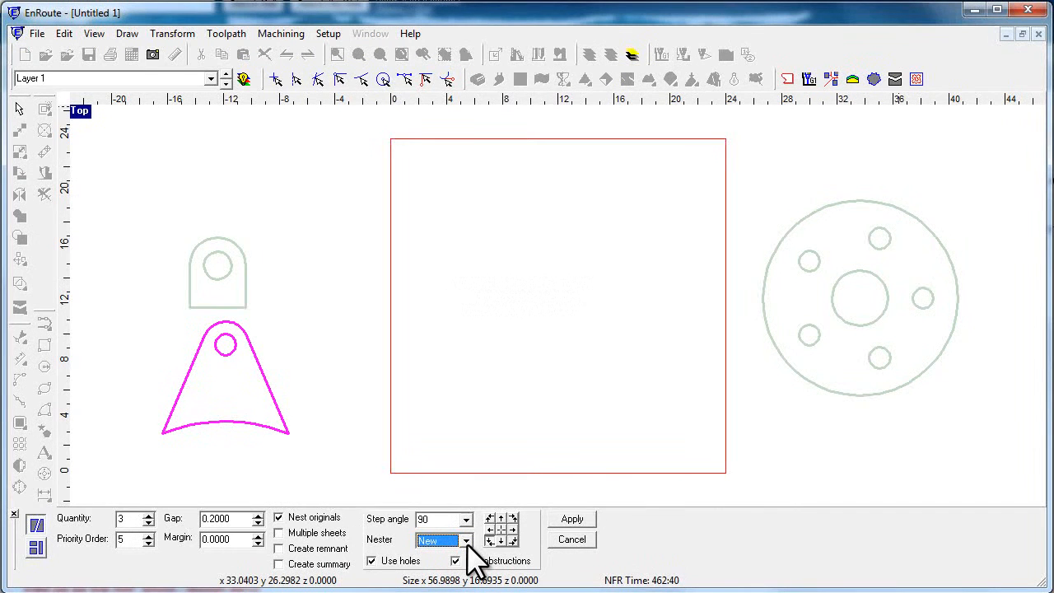
pyautogui.click(467, 540)
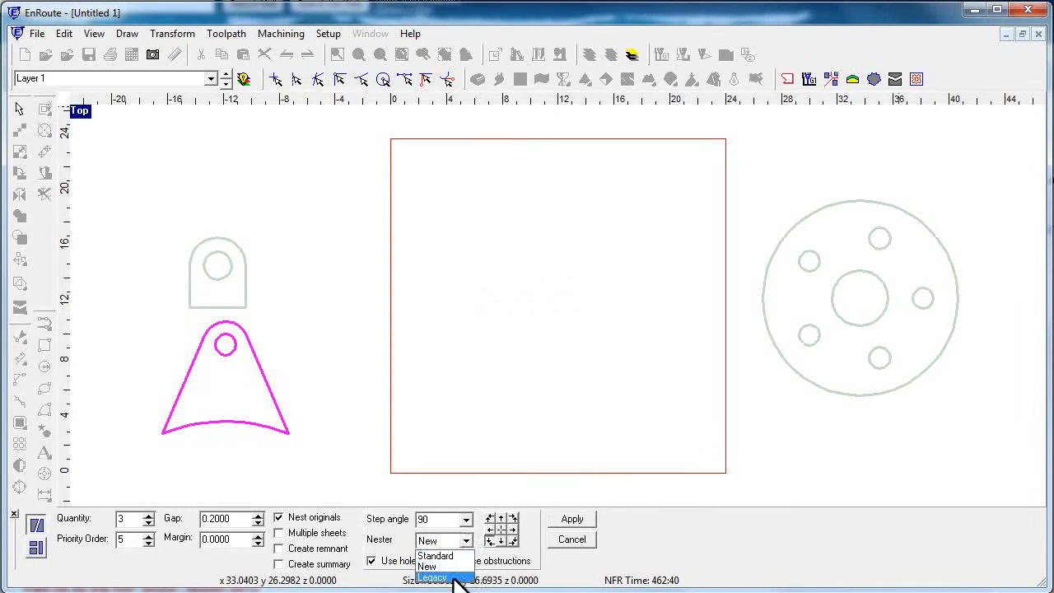
pyautogui.moveTo(445, 566)
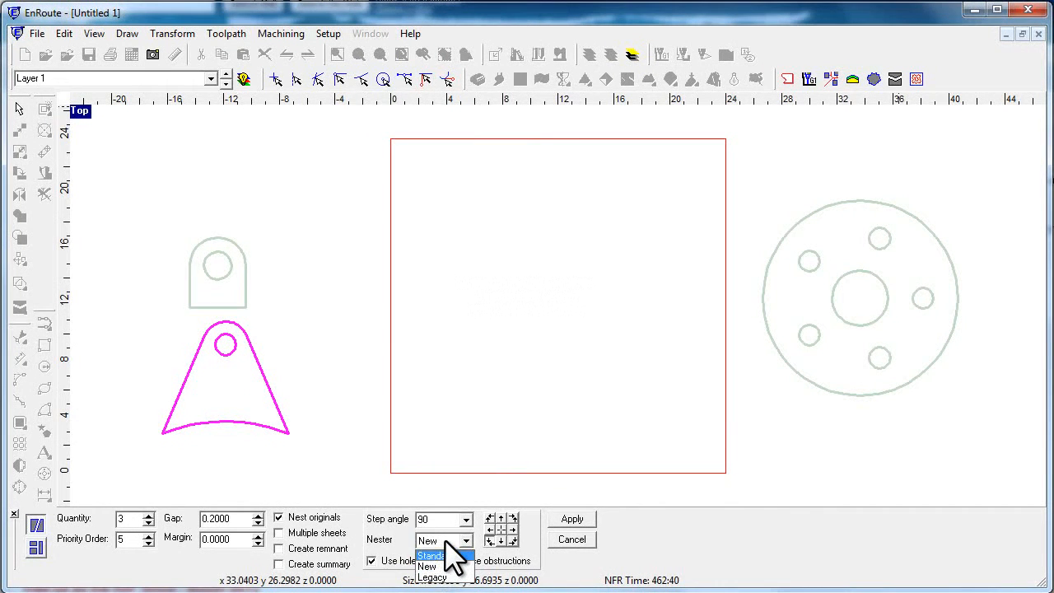
pyautogui.click(429, 542)
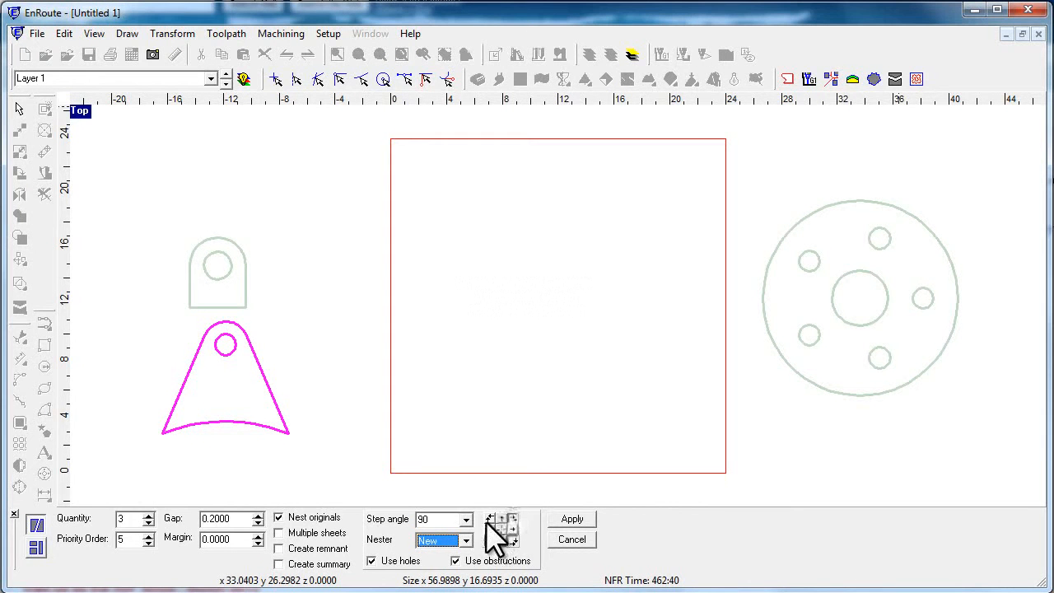
pyautogui.moveTo(474, 469)
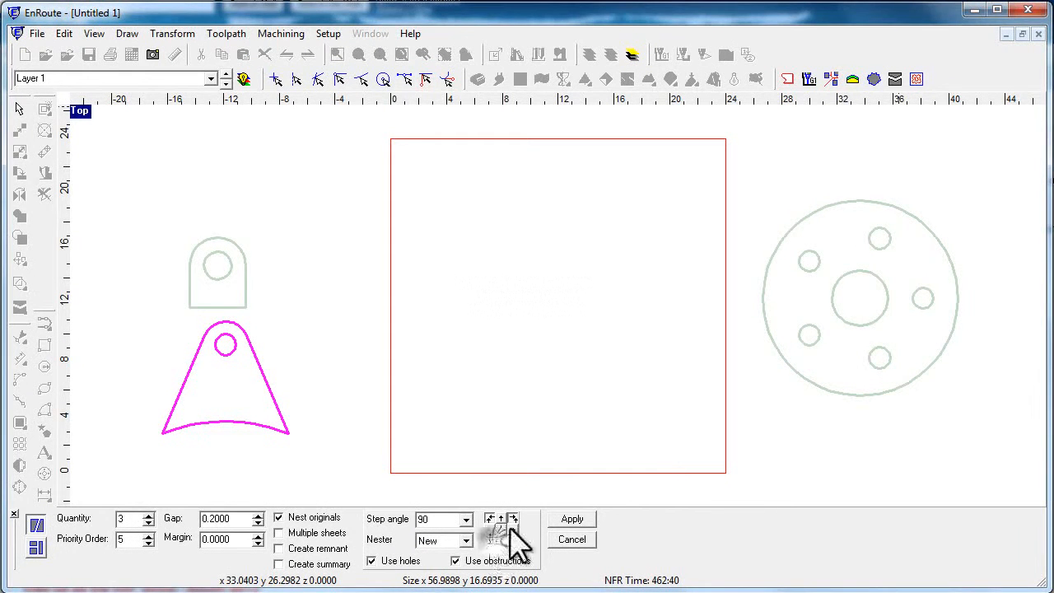
pyautogui.moveTo(515, 564)
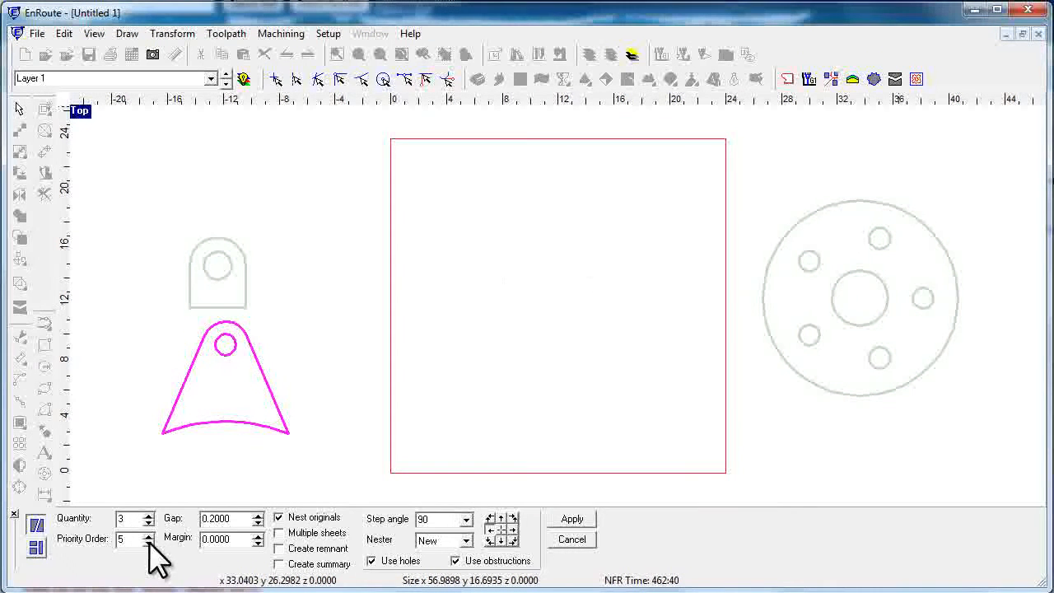
# Lower the tapered lug's nesting Priority Order to 2
pyautogui.click(149, 543)
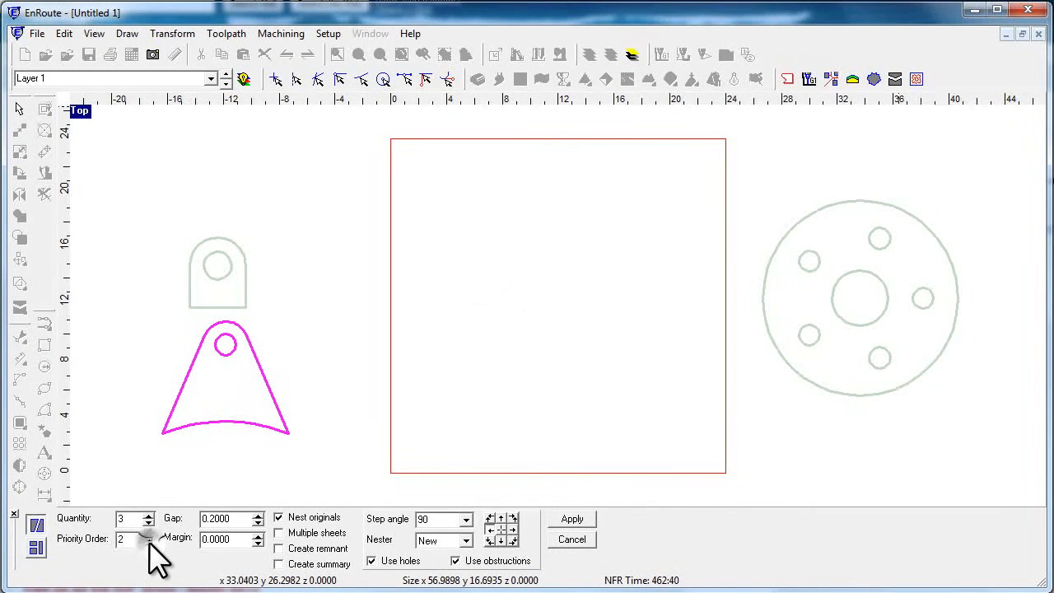
pyautogui.click(149, 543)
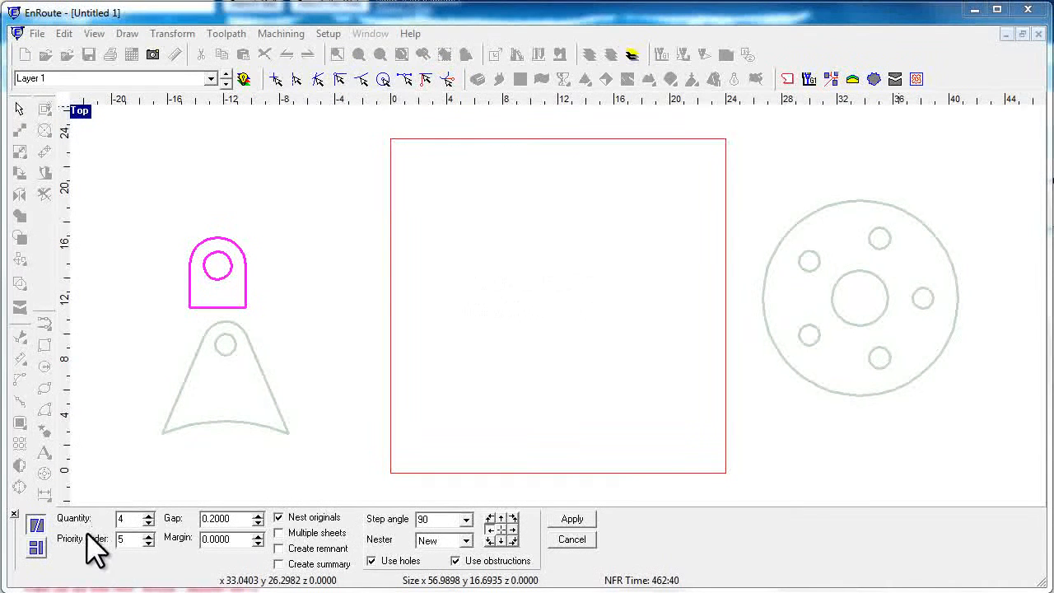
pyautogui.moveTo(156, 560)
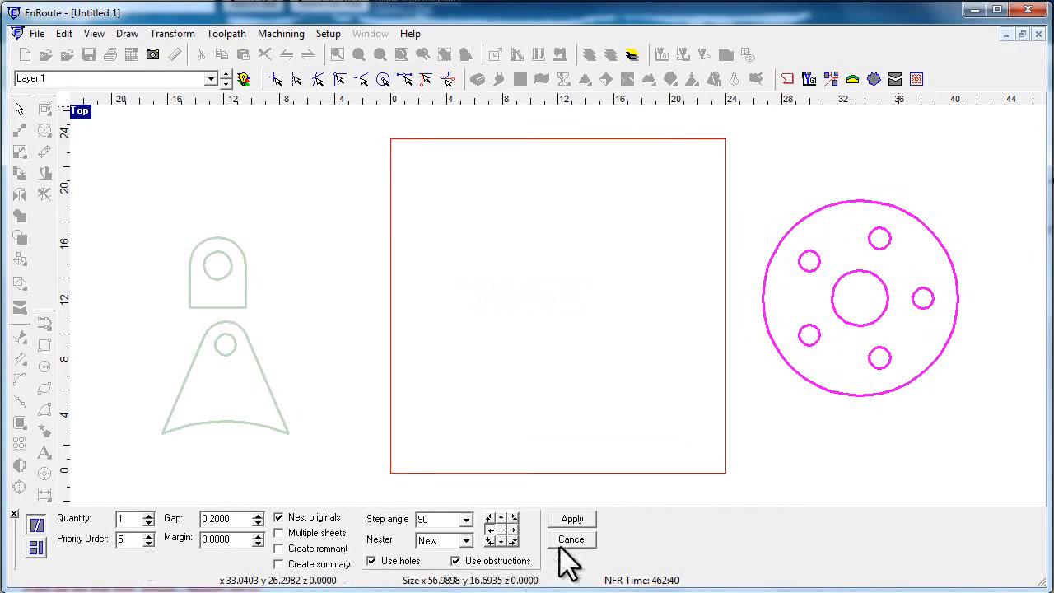
# Run the nest with current settings, then reopen the nesting options
pyautogui.click(571, 518)
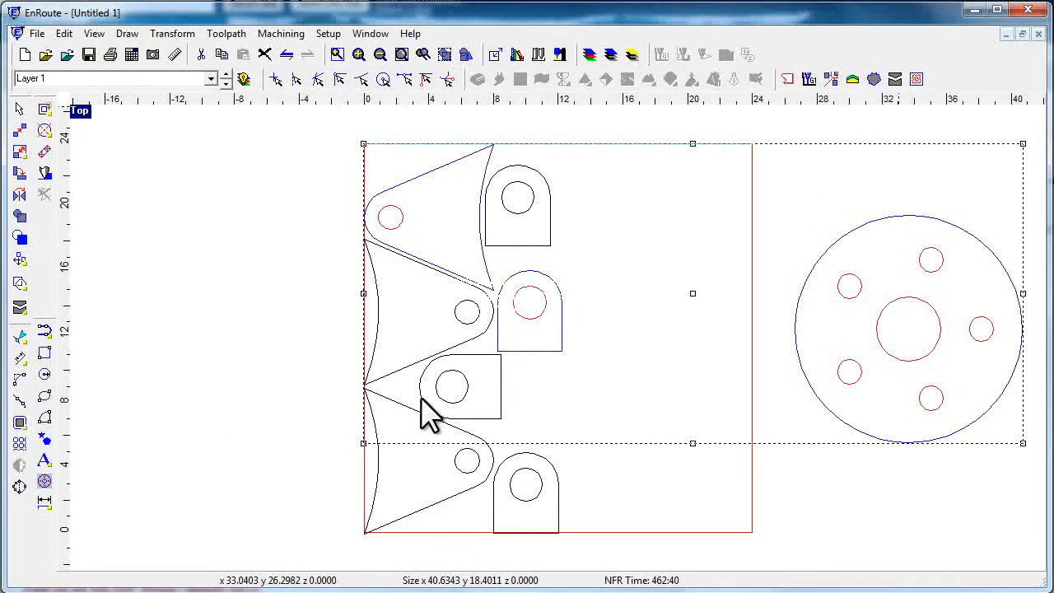
pyautogui.moveTo(861, 387)
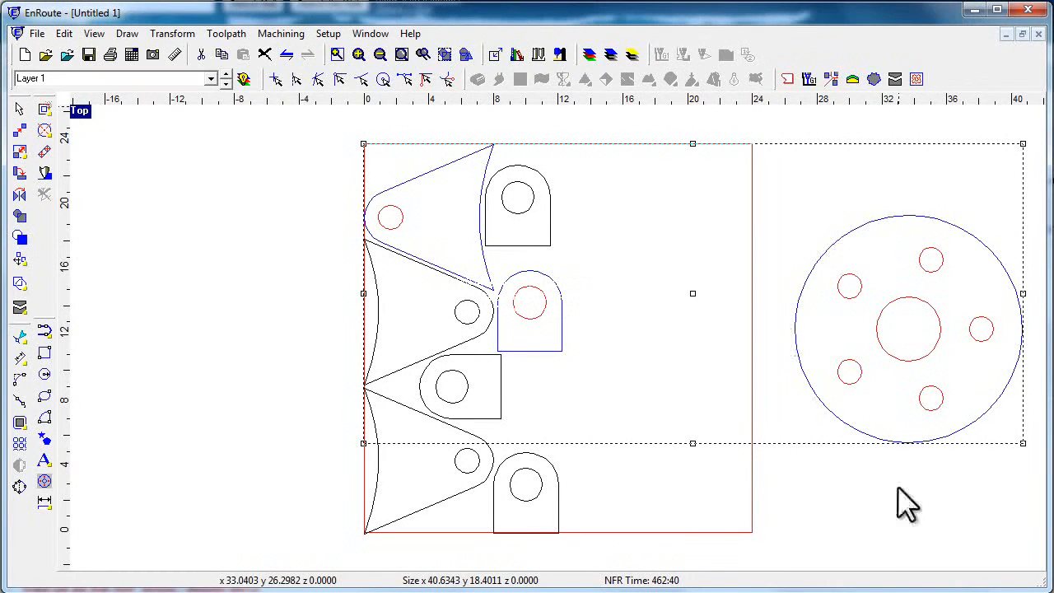
pyautogui.moveTo(490, 474)
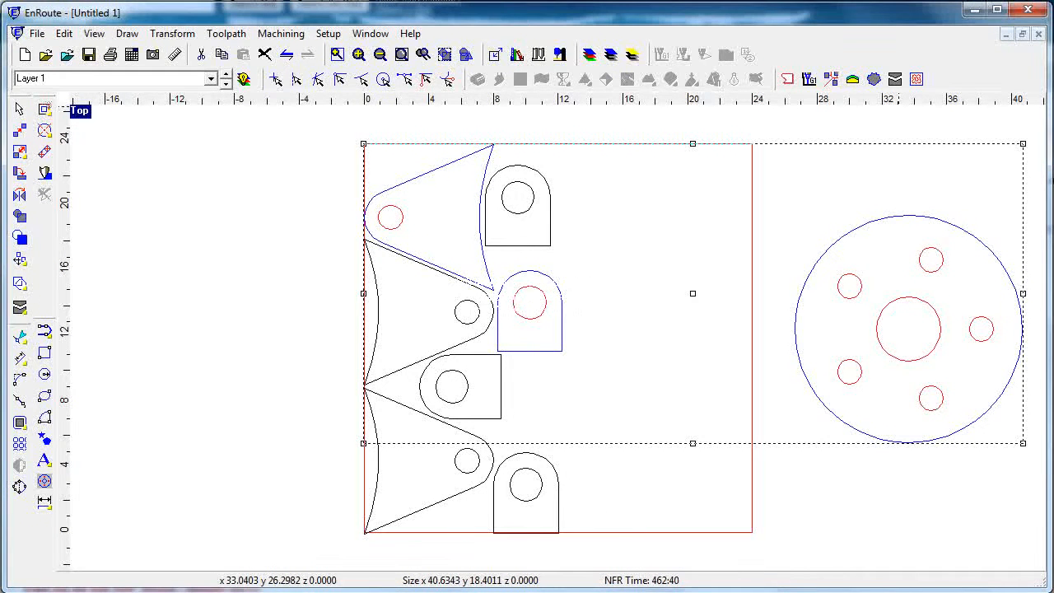
pyautogui.moveTo(585, 346)
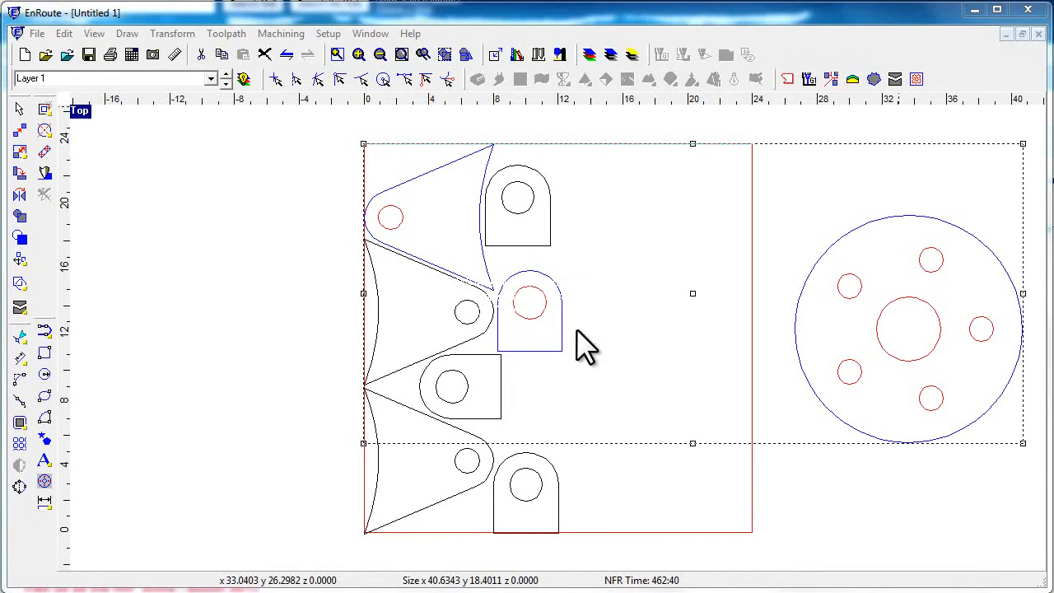
pyautogui.moveTo(395, 206)
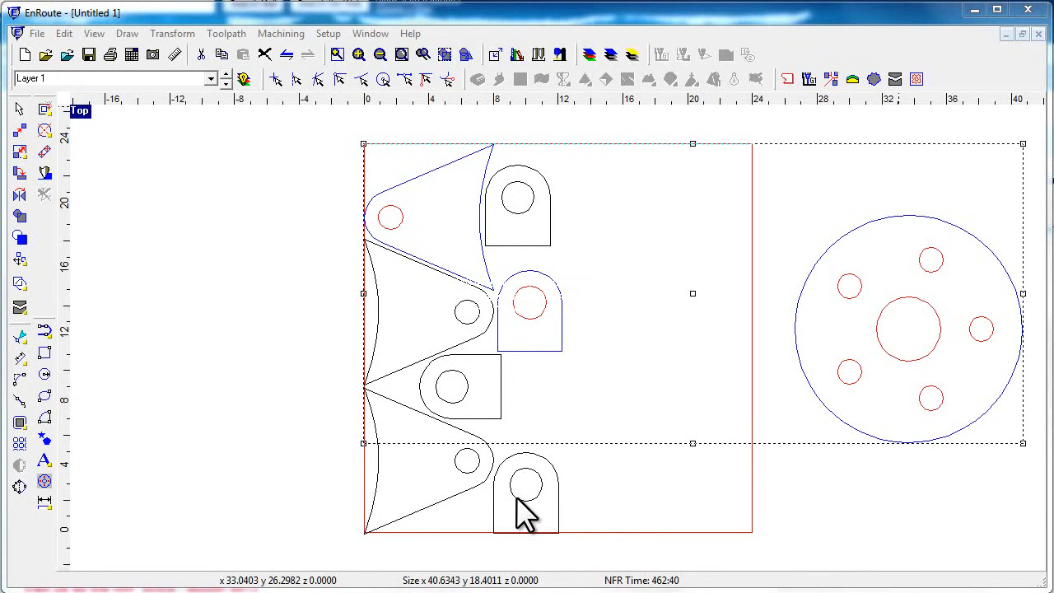
pyautogui.moveTo(918, 235)
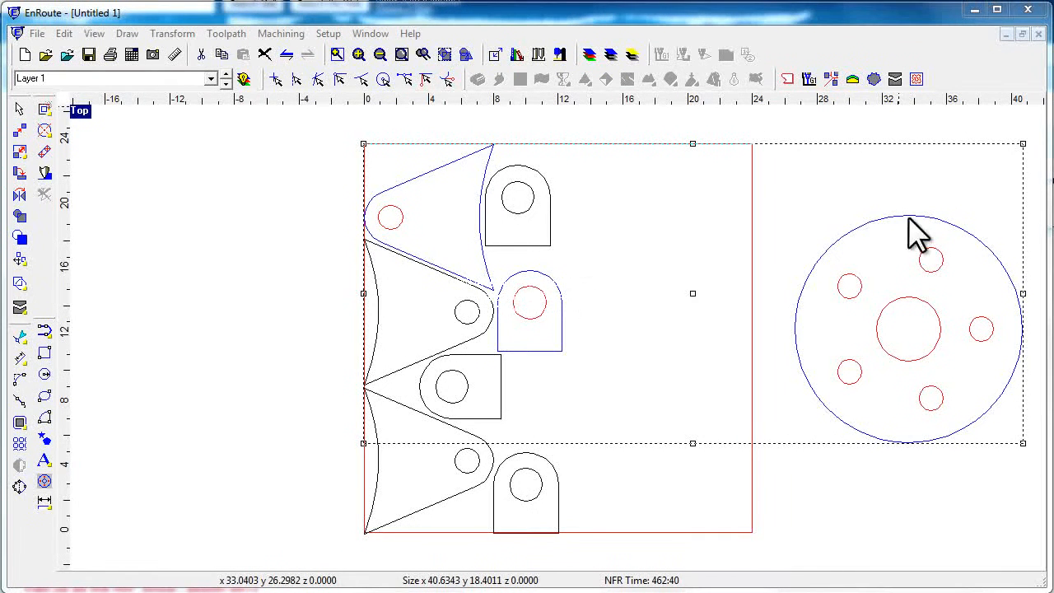
pyautogui.moveTo(560, 256)
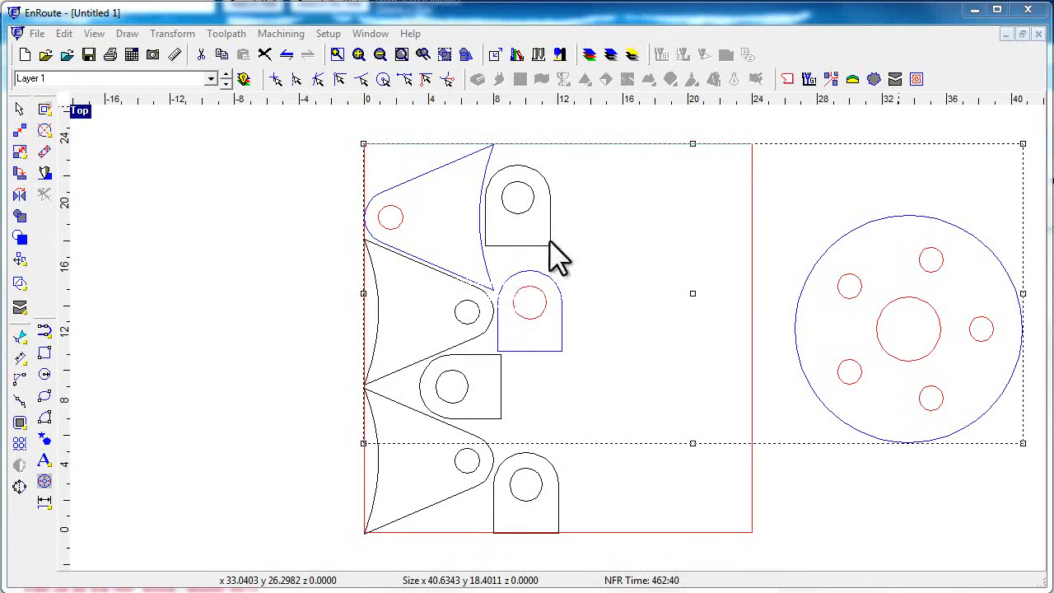
pyautogui.moveTo(519, 280)
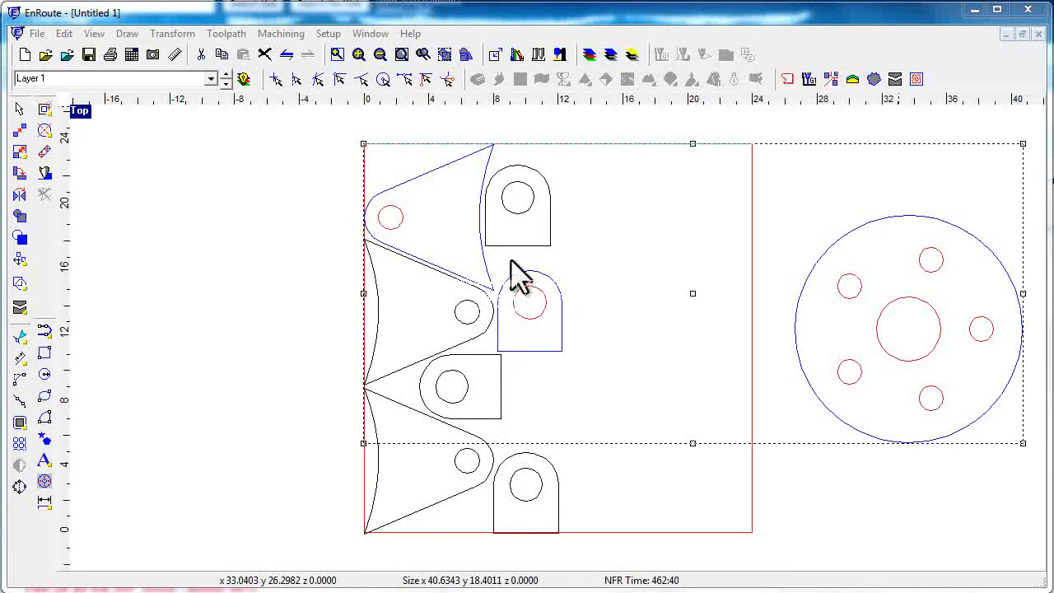
pyautogui.moveTo(881, 371)
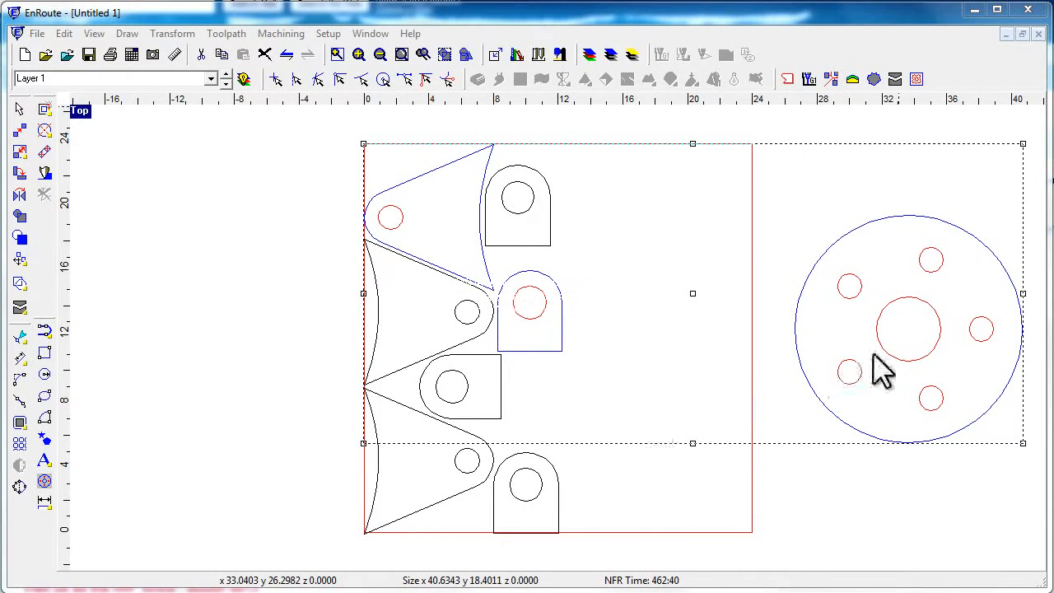
pyautogui.click(286, 54)
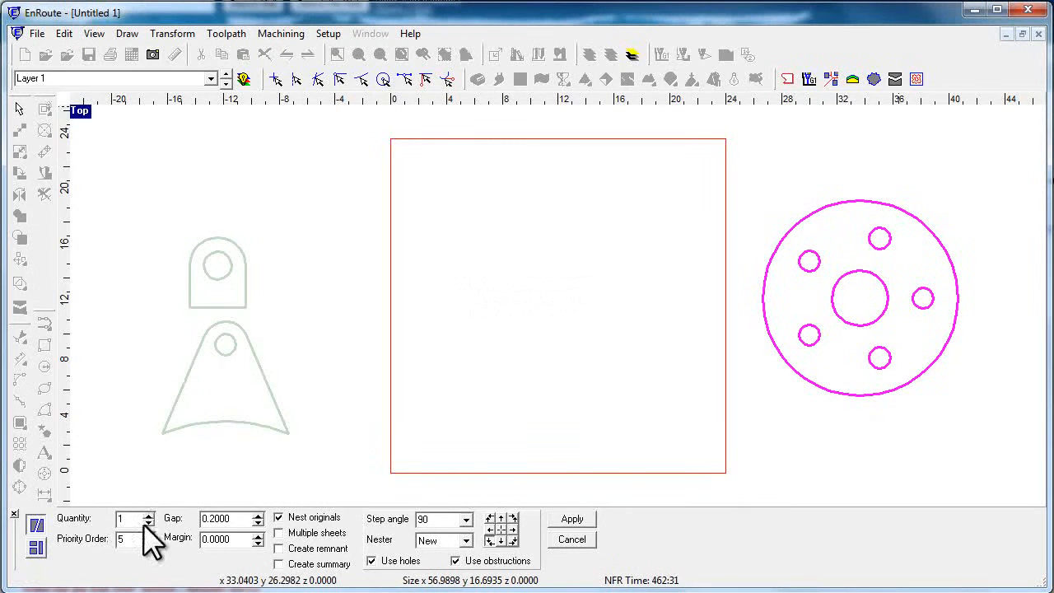
# Set flange priority 1, tapered lugs priority 3, six rounded lugs, and re-run the nest
pyautogui.click(148, 543)
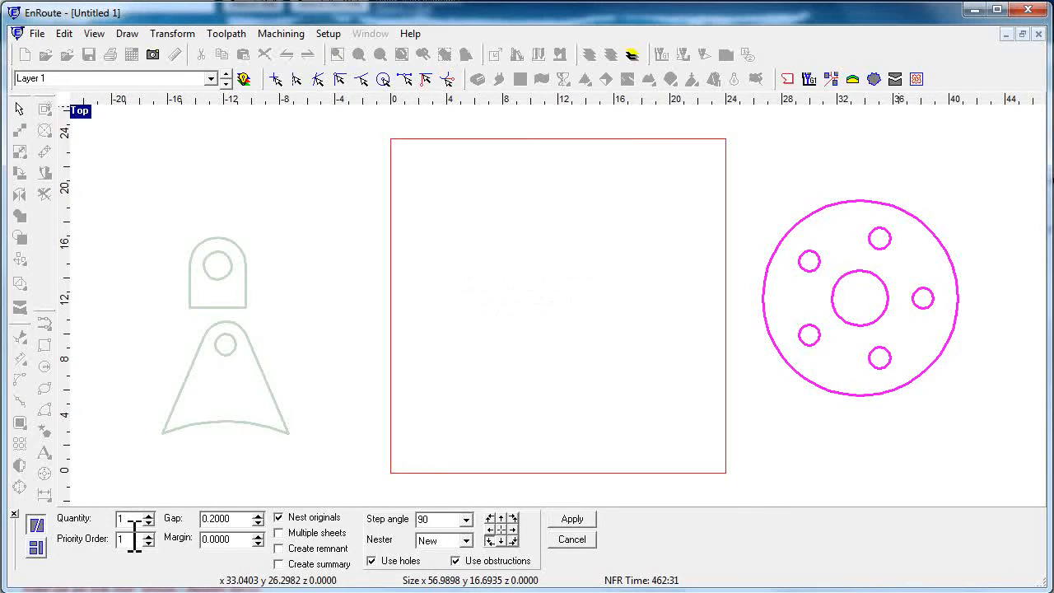
pyautogui.moveTo(243, 433)
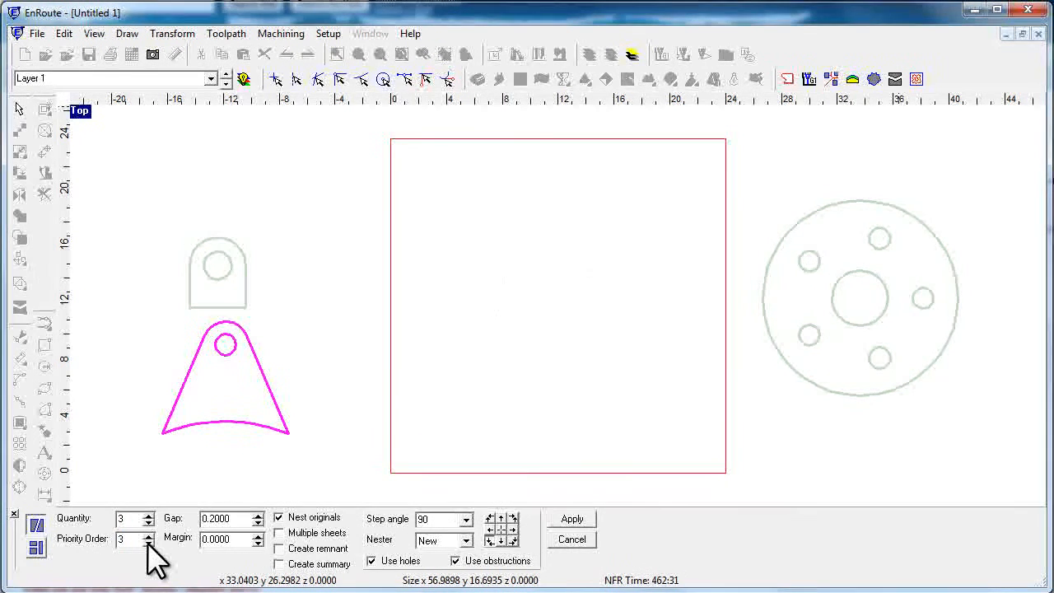
pyautogui.moveTo(213, 322)
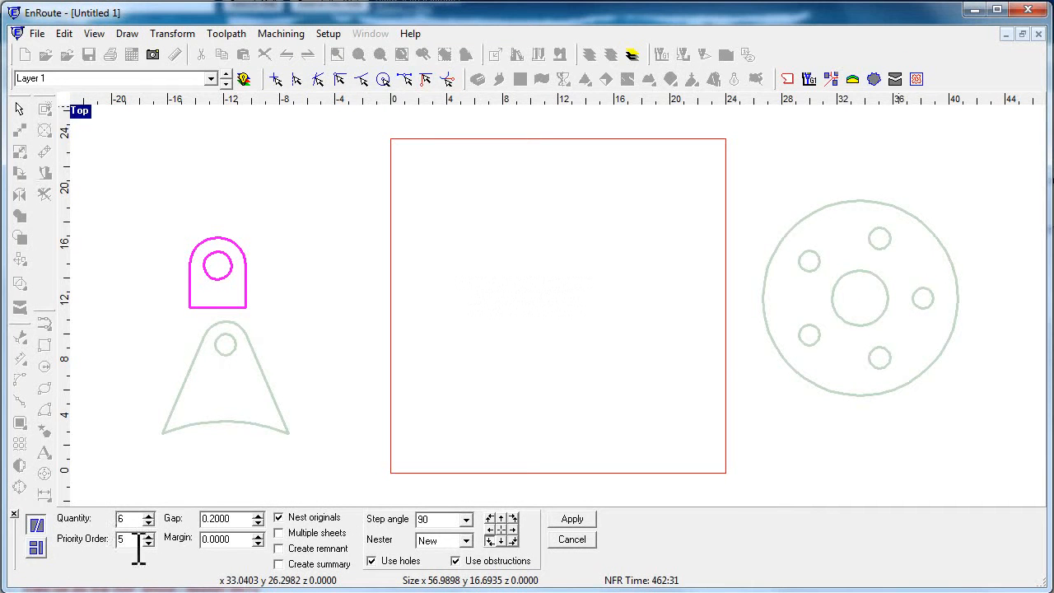
pyautogui.click(572, 519)
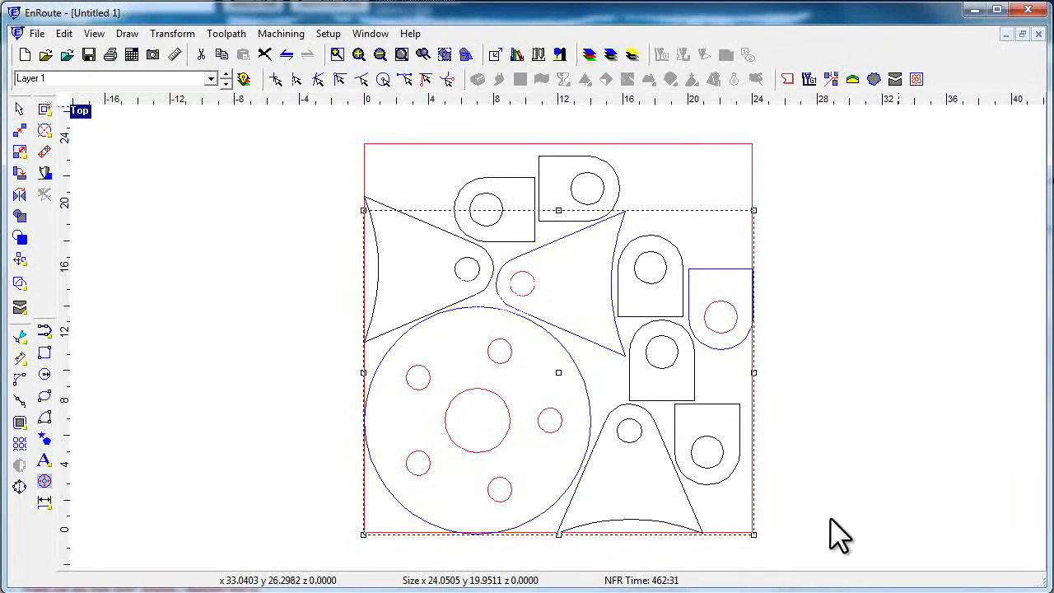
pyautogui.moveTo(494, 535)
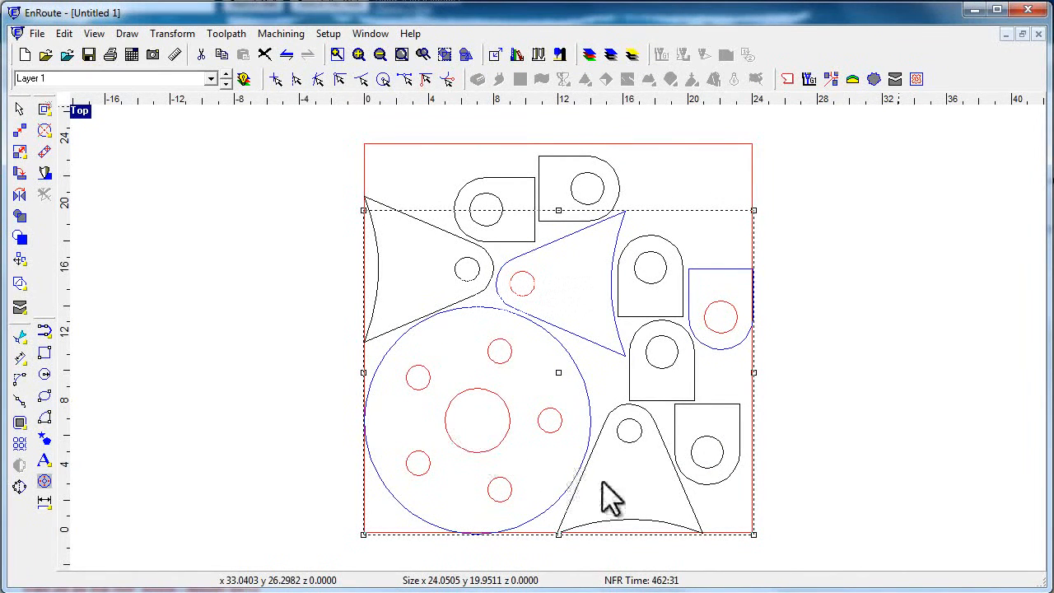
pyautogui.moveTo(564, 519)
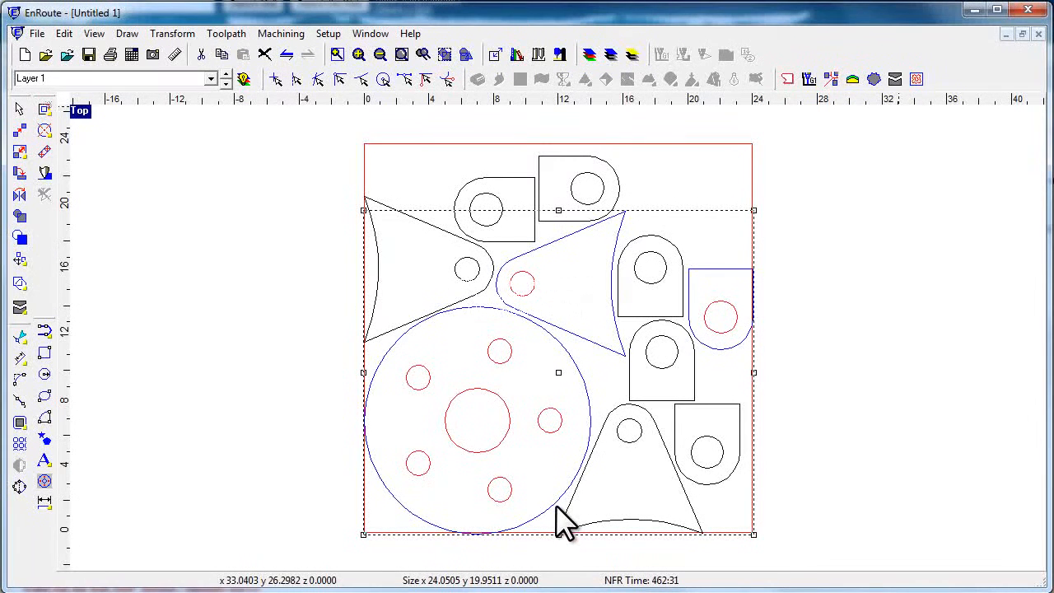
pyautogui.moveTo(902, 91)
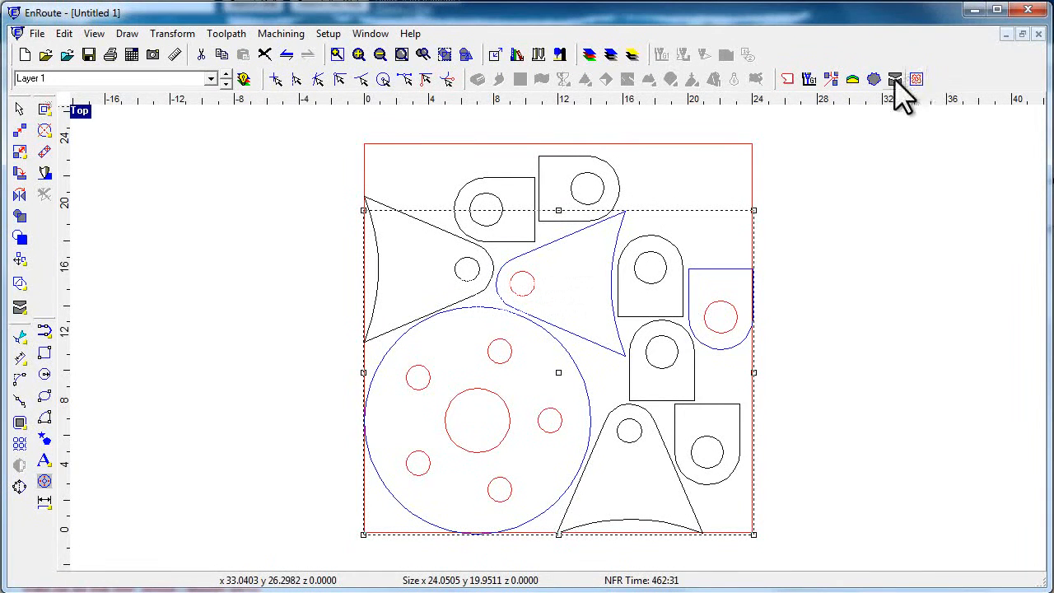
# Reopen the nesting options over the nested plate to adjust part priorities
pyautogui.click(916, 79)
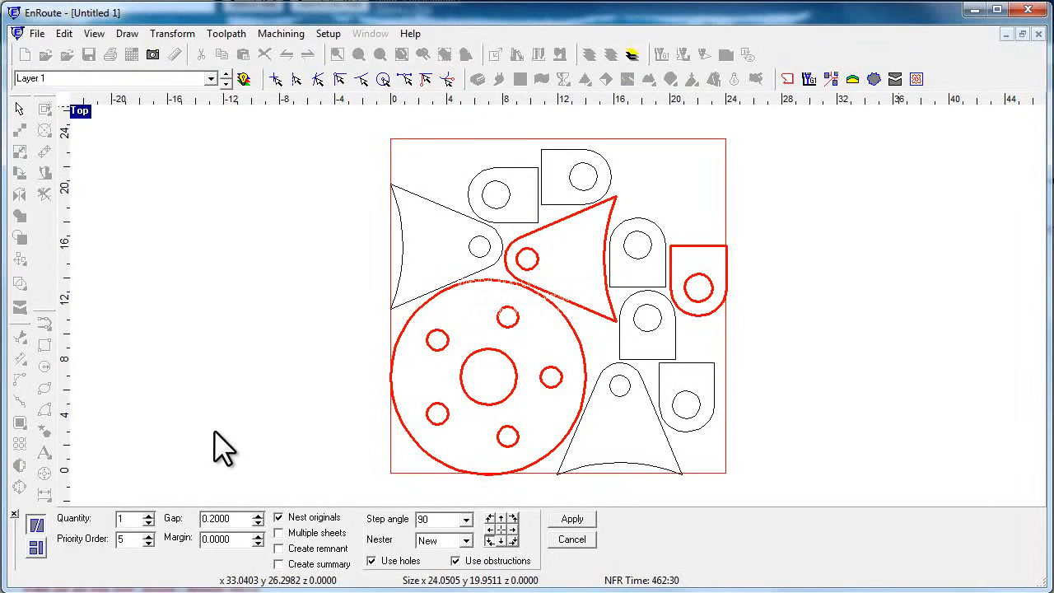
pyautogui.moveTo(292, 568)
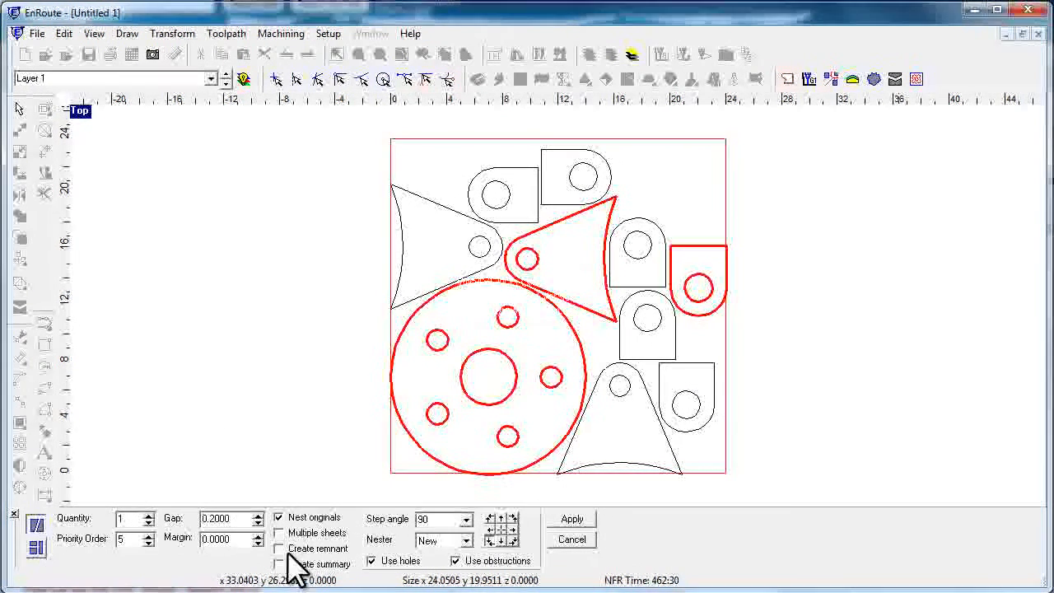